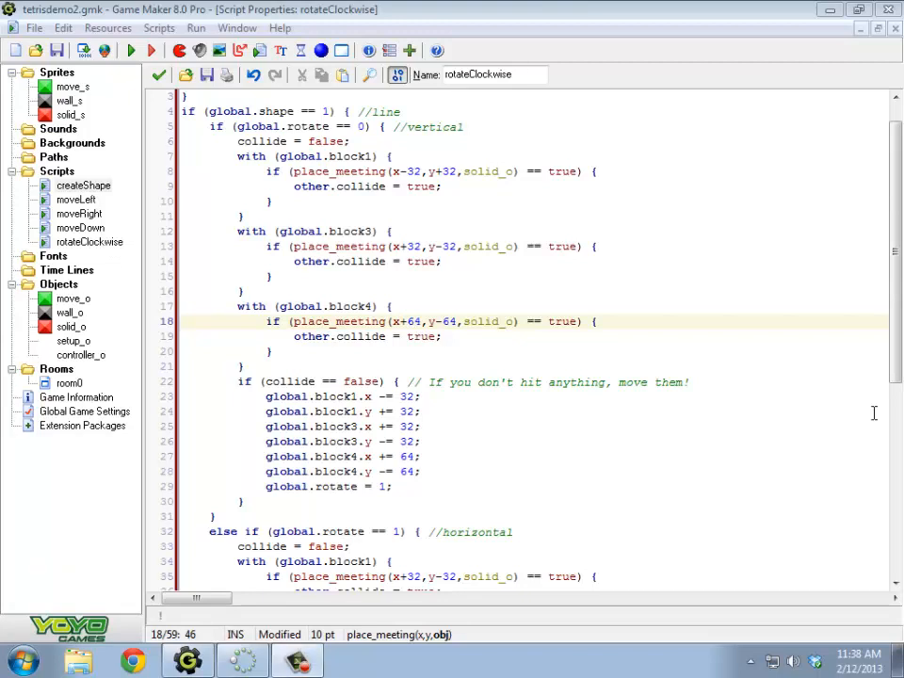
pyautogui.moveTo(537, 422)
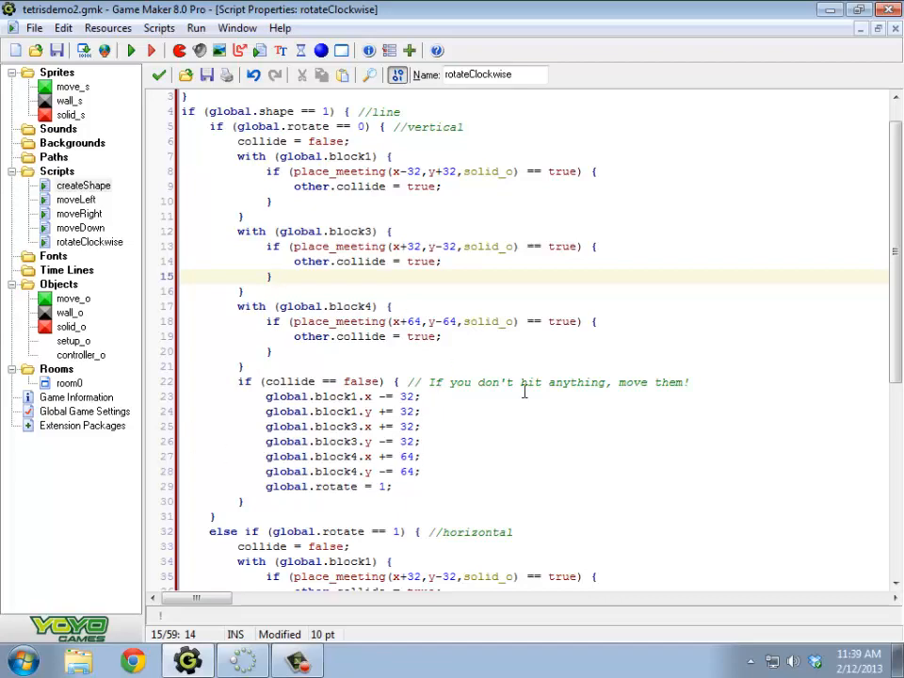
# Create a new script in the Scripts group named rotateLine
pyautogui.scroll(-3)
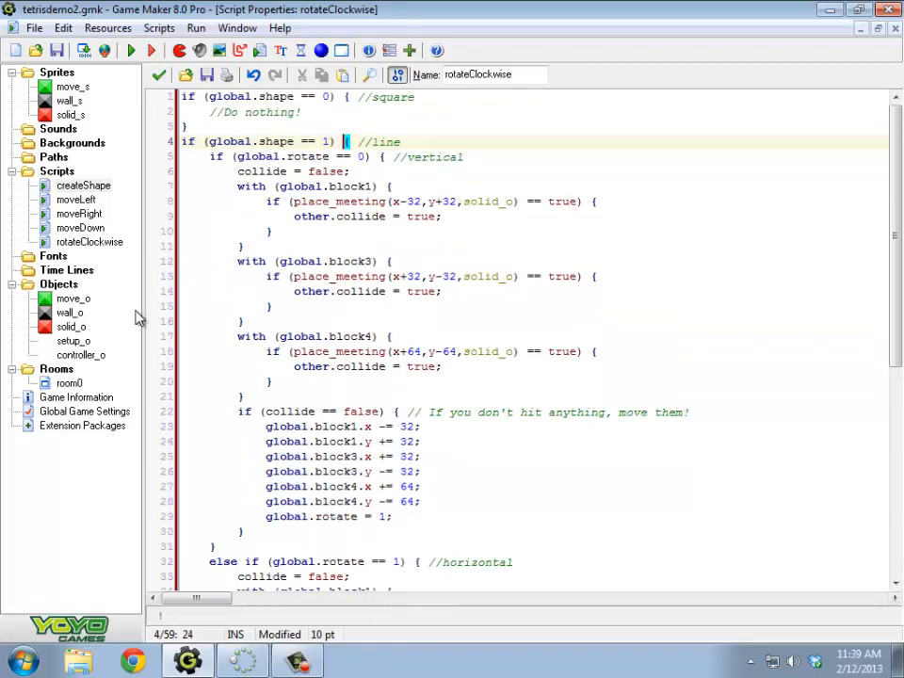
pyautogui.rightClick(56, 170)
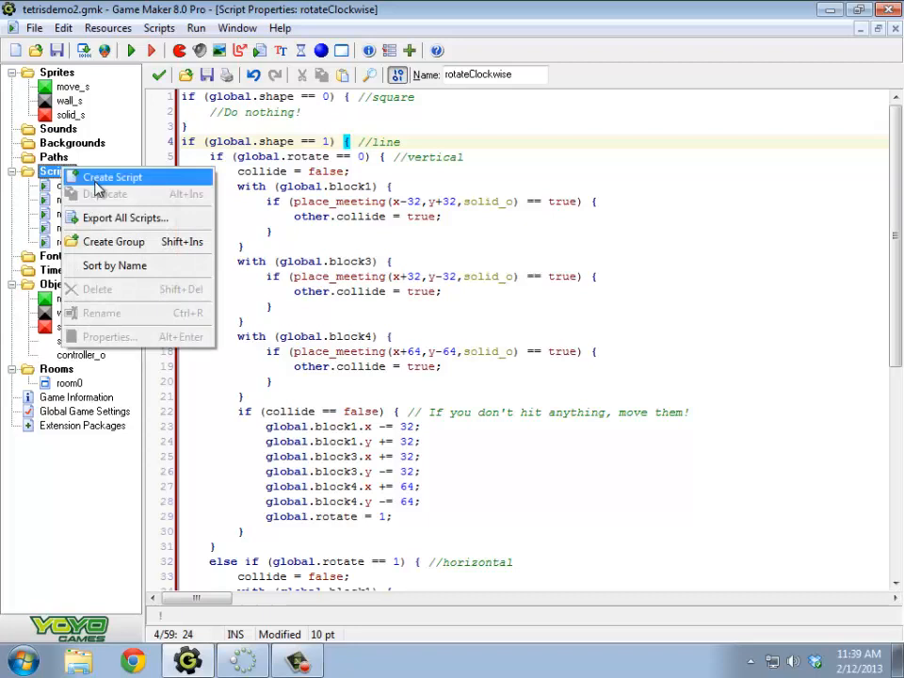
pyautogui.click(111, 177)
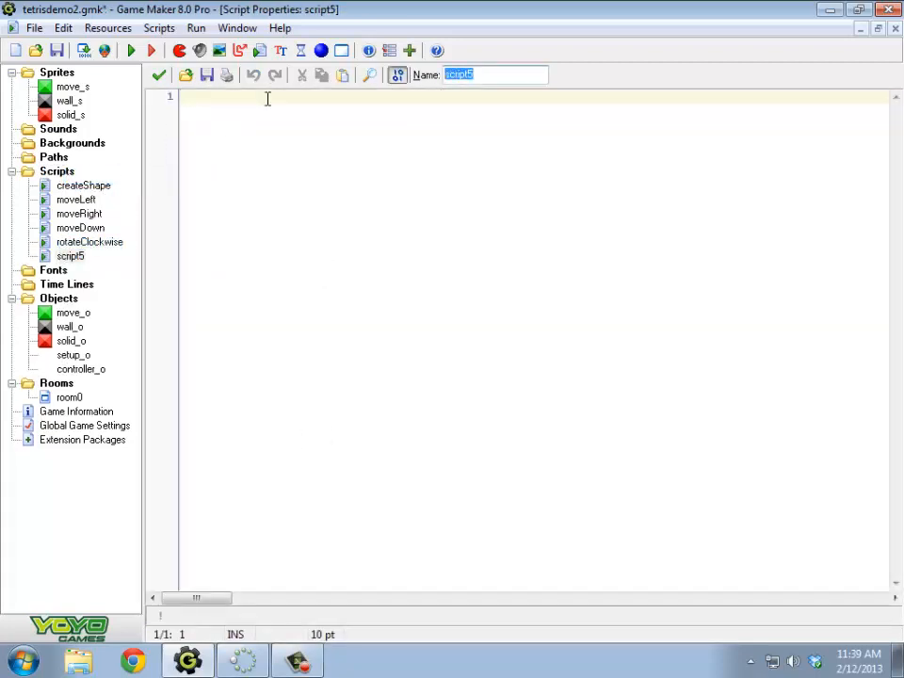
pyautogui.write('rotate')
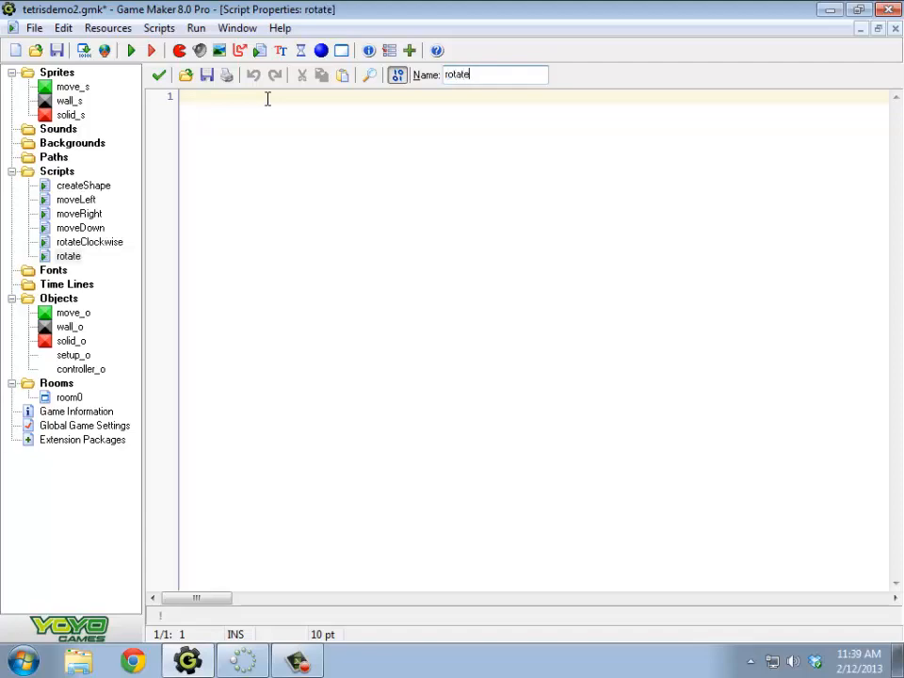
pyautogui.write('Line')
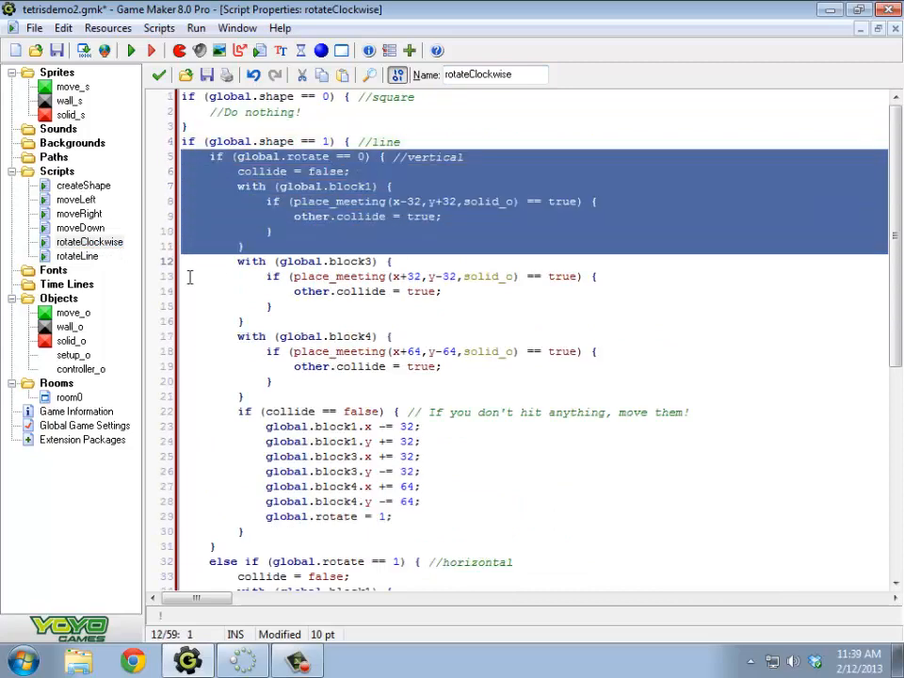
# Move the line-shape rotation code from rotateClockwise into the rotateLine script
pyautogui.scroll(-3)
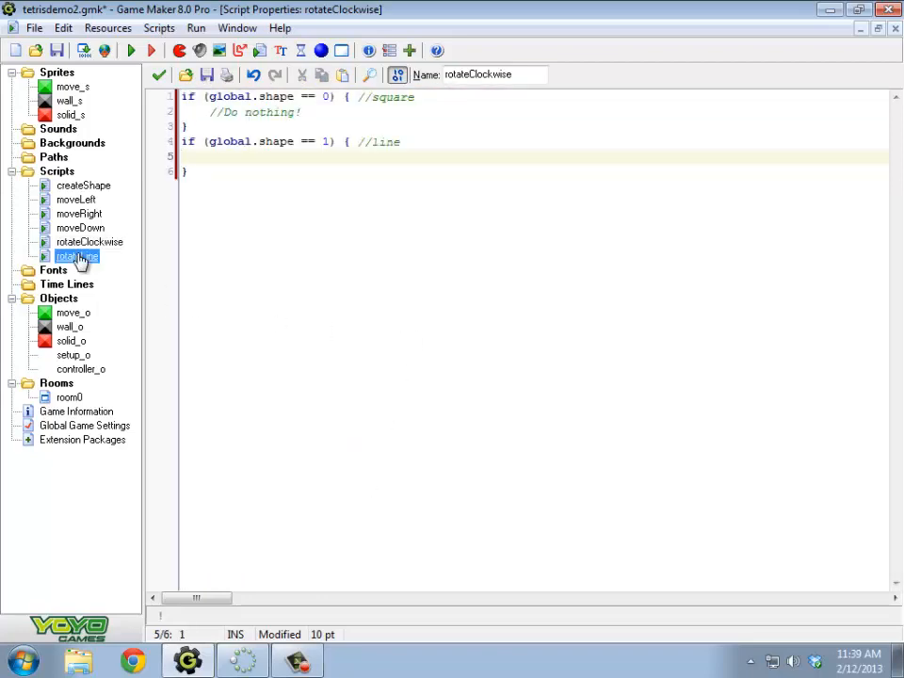
pyautogui.doubleClick(77, 256)
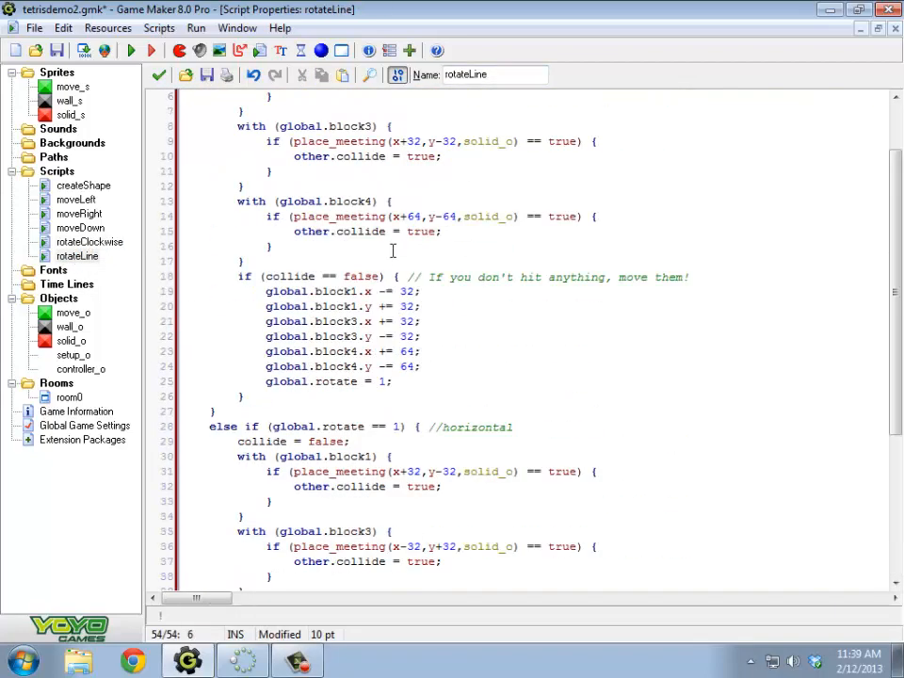
pyautogui.scroll(-3)
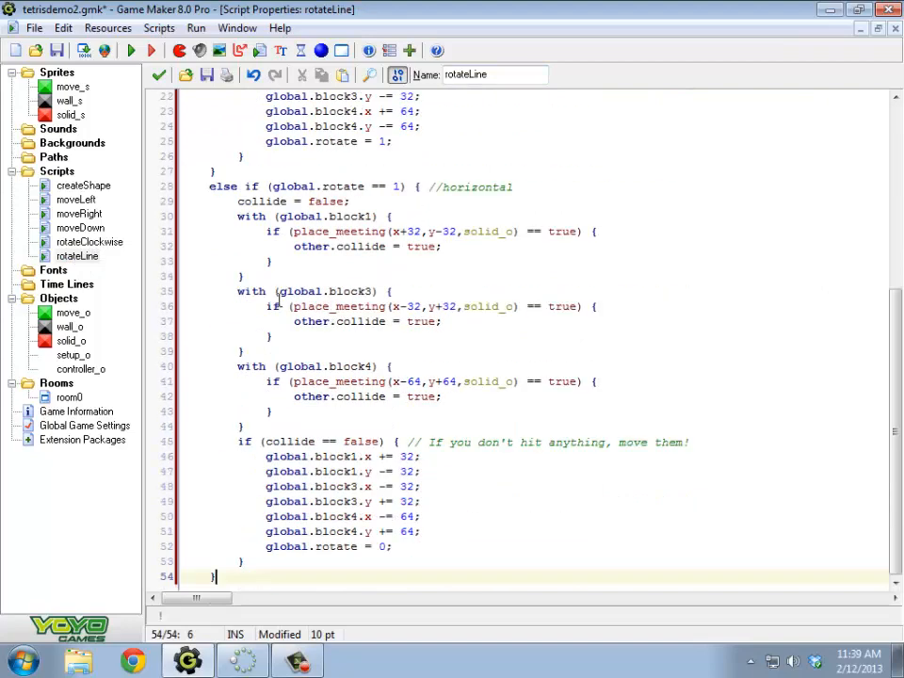
pyautogui.press('ctrl+a')
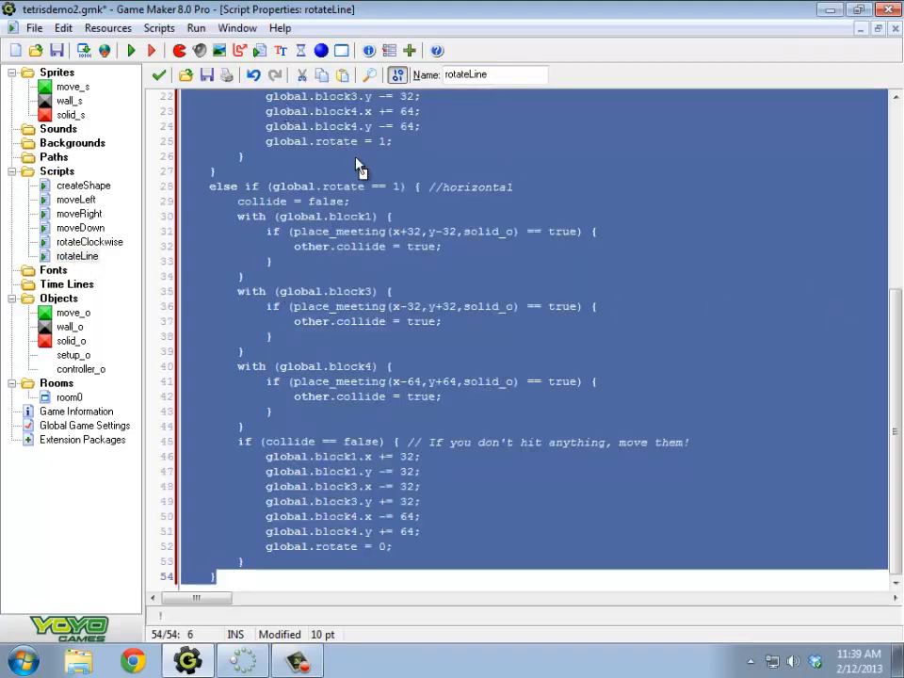
pyautogui.moveTo(346, 219)
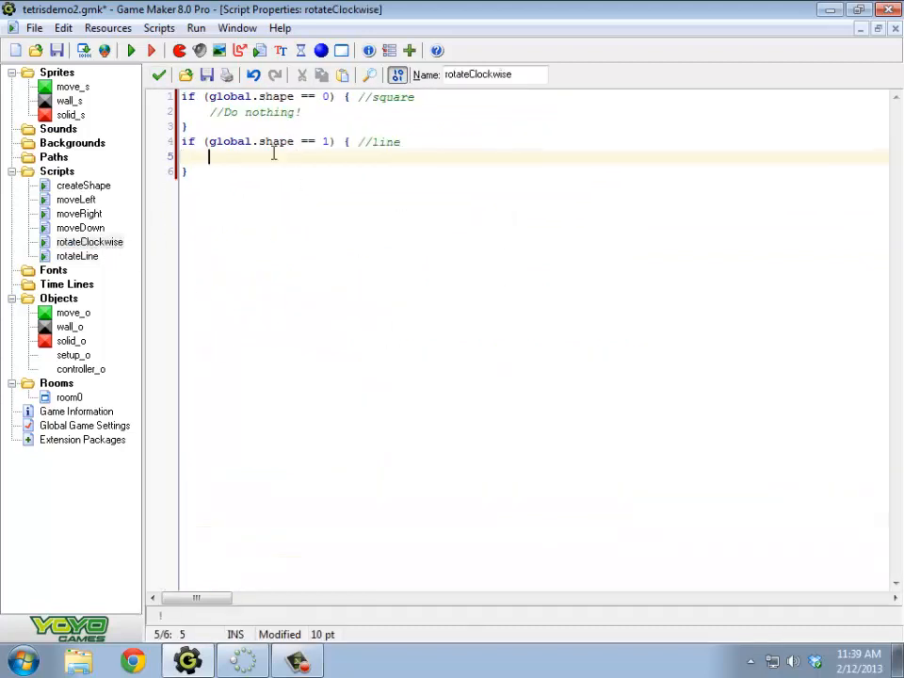
# Call rotateLine(); inside rotateClockwise's global.shape == 1 branch
pyautogui.write('rotateLine')
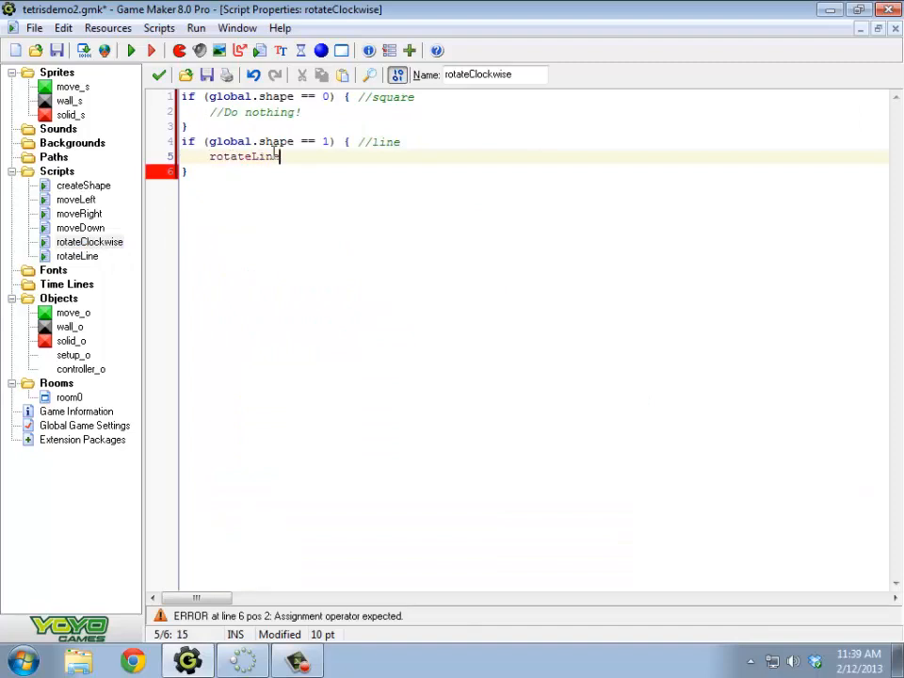
pyautogui.write('();')
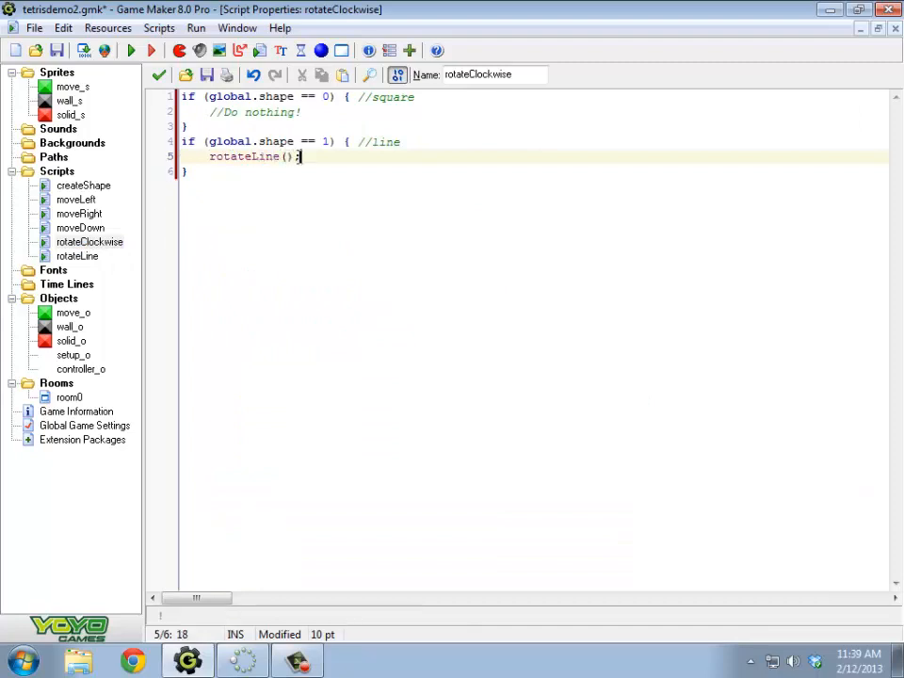
pyautogui.moveTo(448, 456)
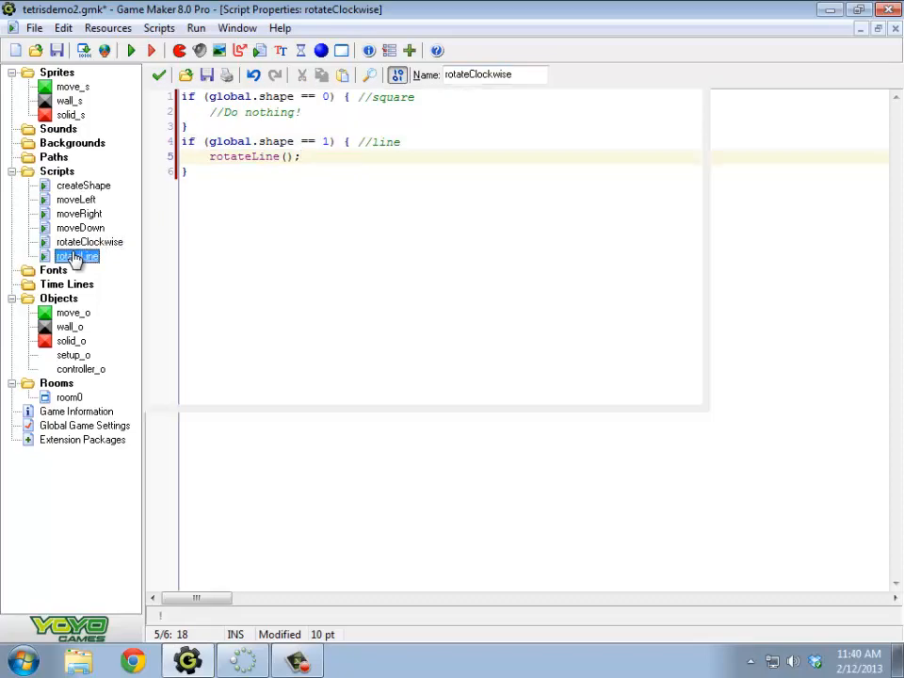
pyautogui.doubleClick(77, 256)
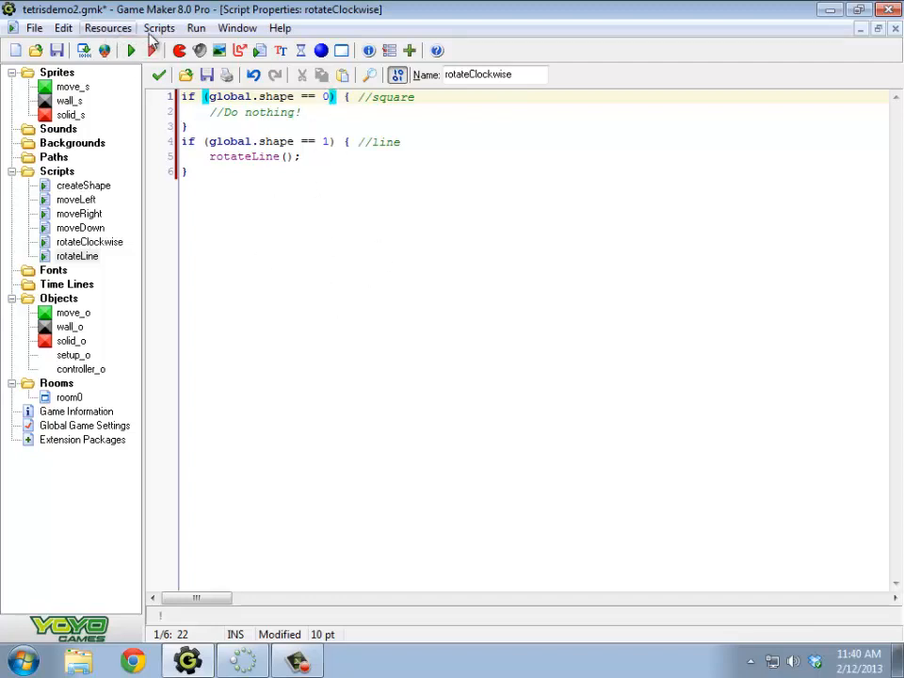
# Show the User-Defined Constants list via Resources > Define Constants
pyautogui.click(62, 29)
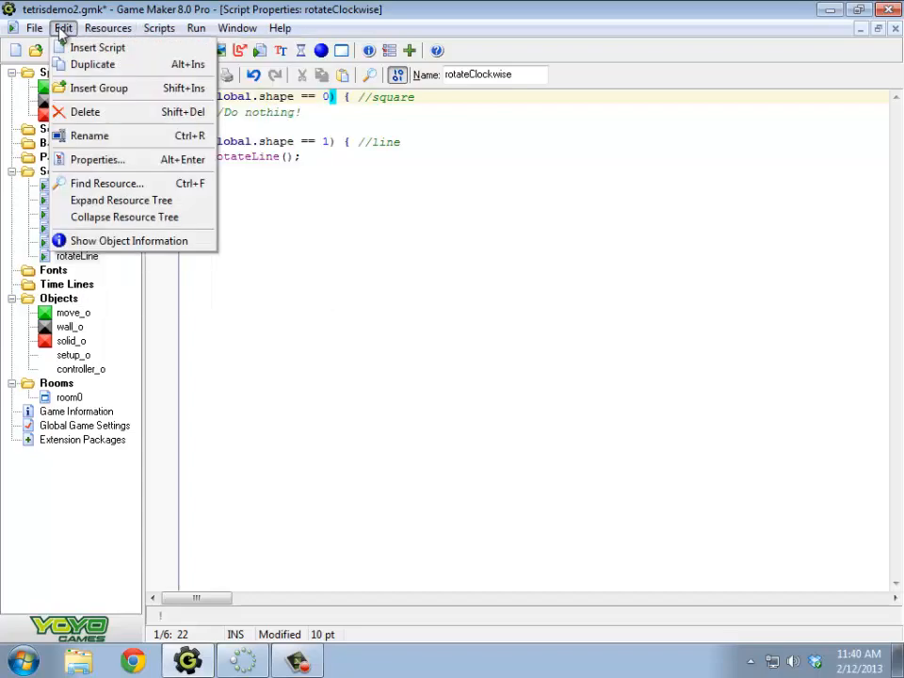
pyautogui.click(107, 28)
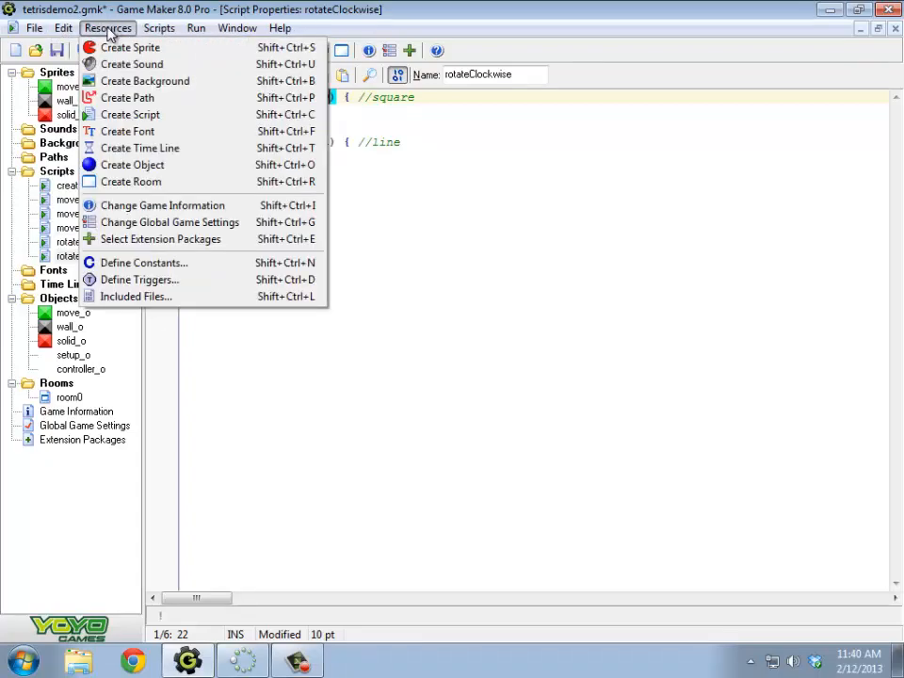
pyautogui.moveTo(141, 264)
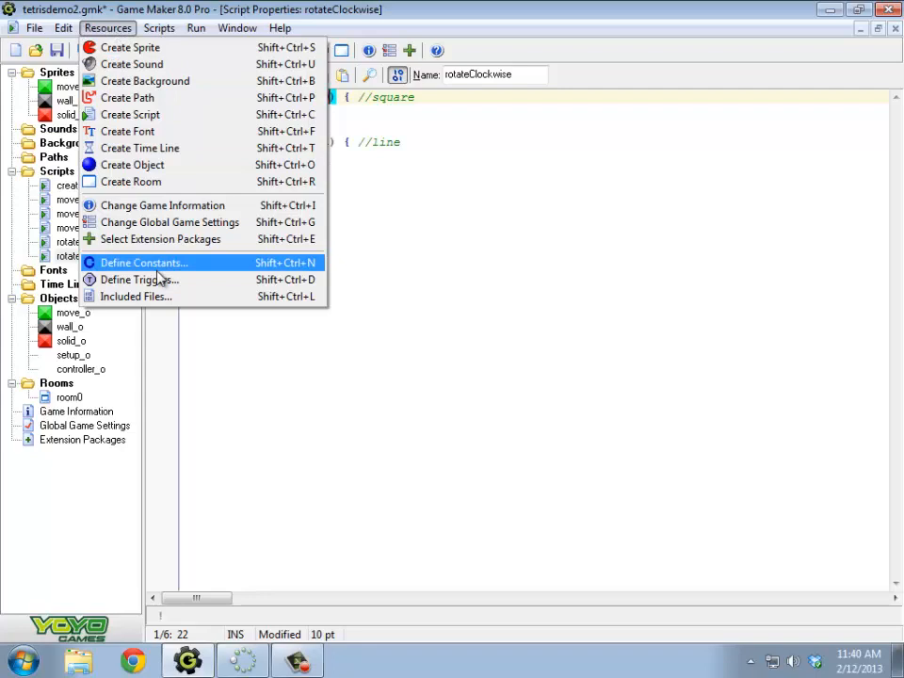
pyautogui.moveTo(159, 275)
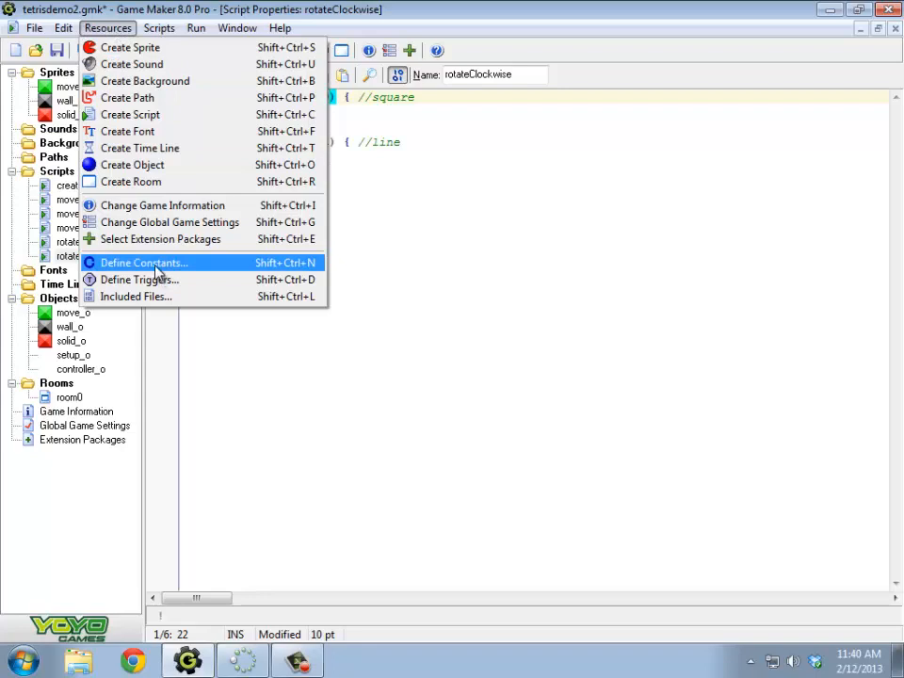
pyautogui.click(141, 263)
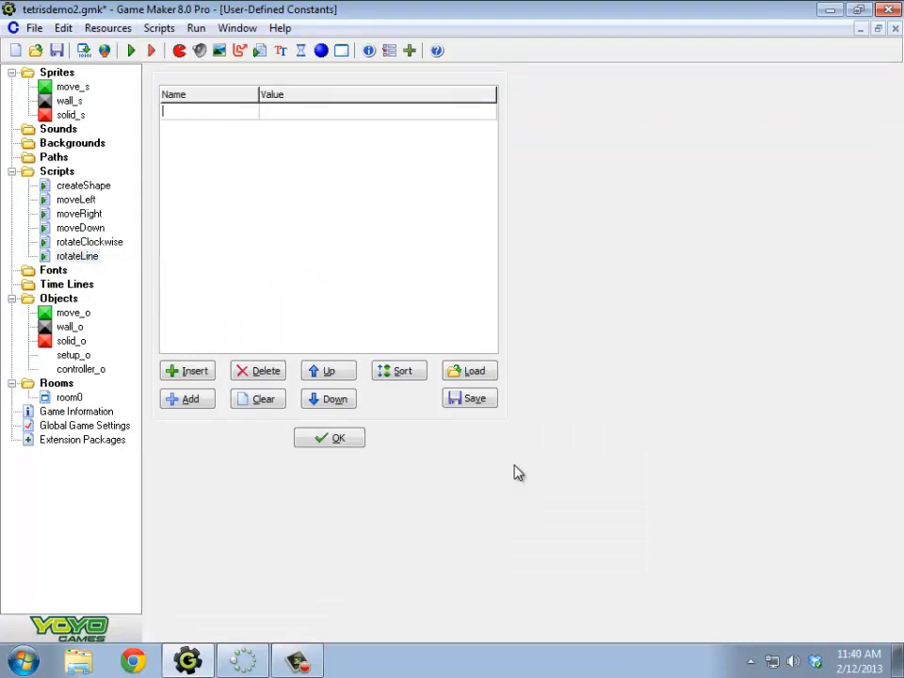
pyautogui.moveTo(708, 347)
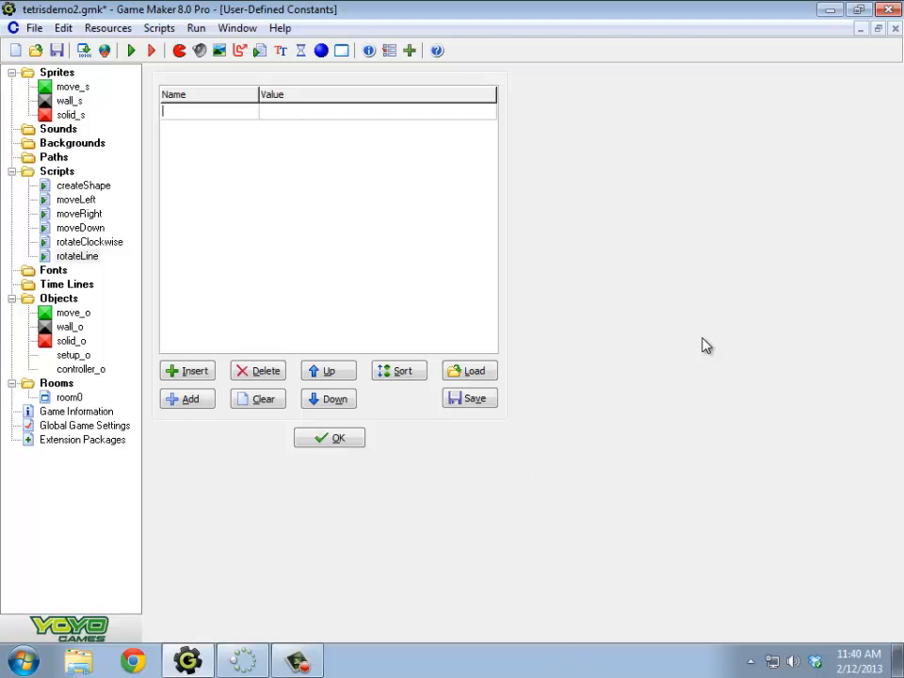
# Define the constants SQUARE = 0 and LINE = 1
pyautogui.write('SQUARE')
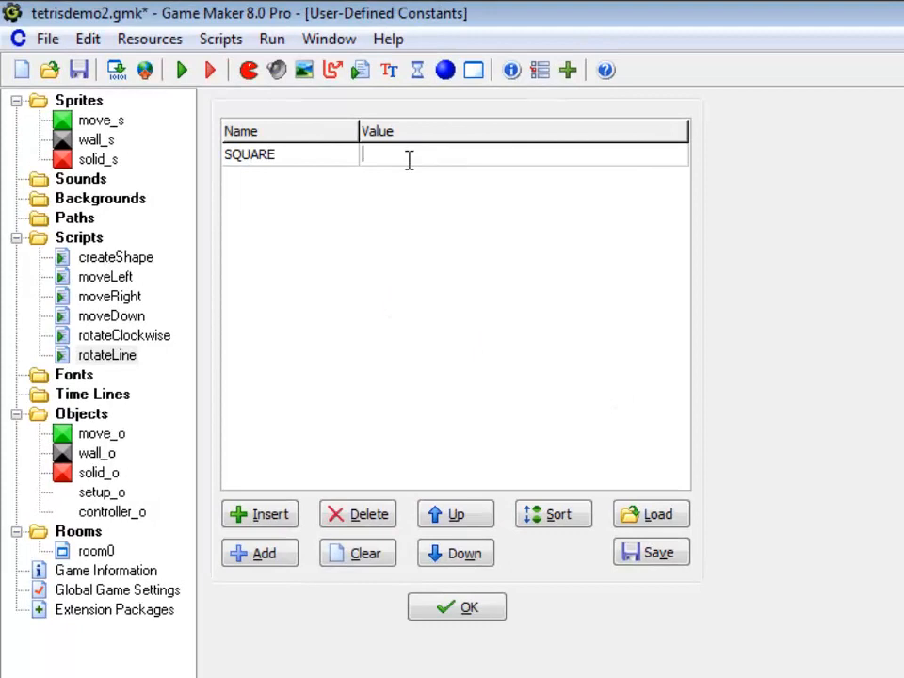
pyautogui.write('0')
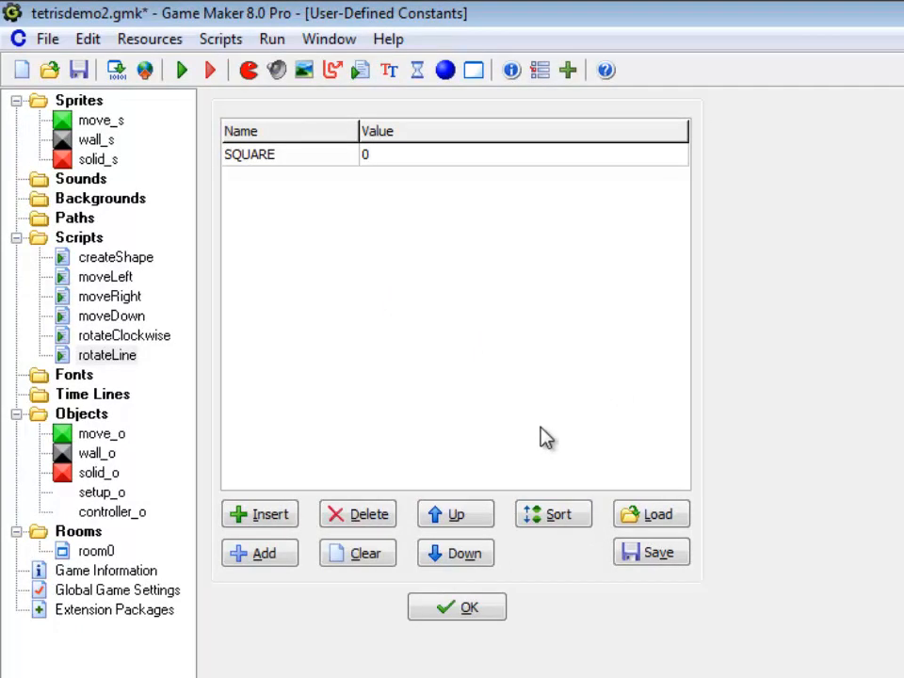
pyautogui.click(259, 514)
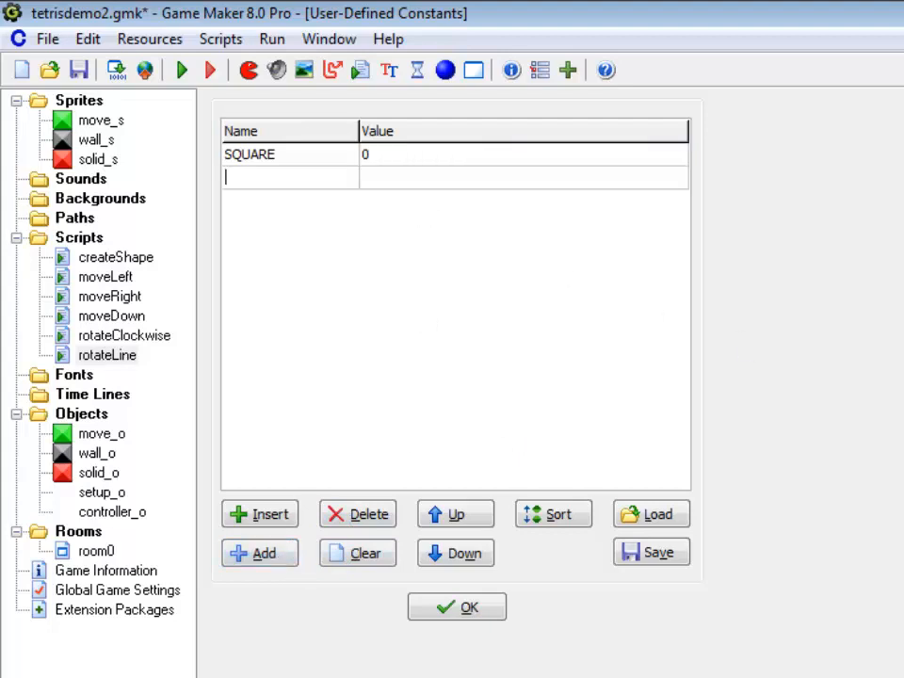
pyautogui.write('L')
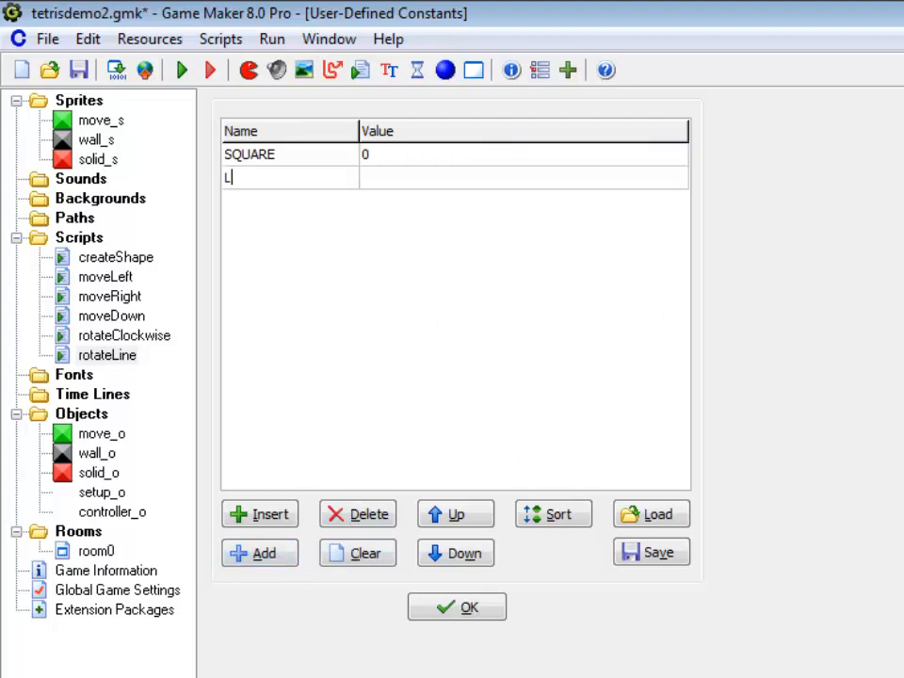
pyautogui.write('INE')
pyautogui.write('3')
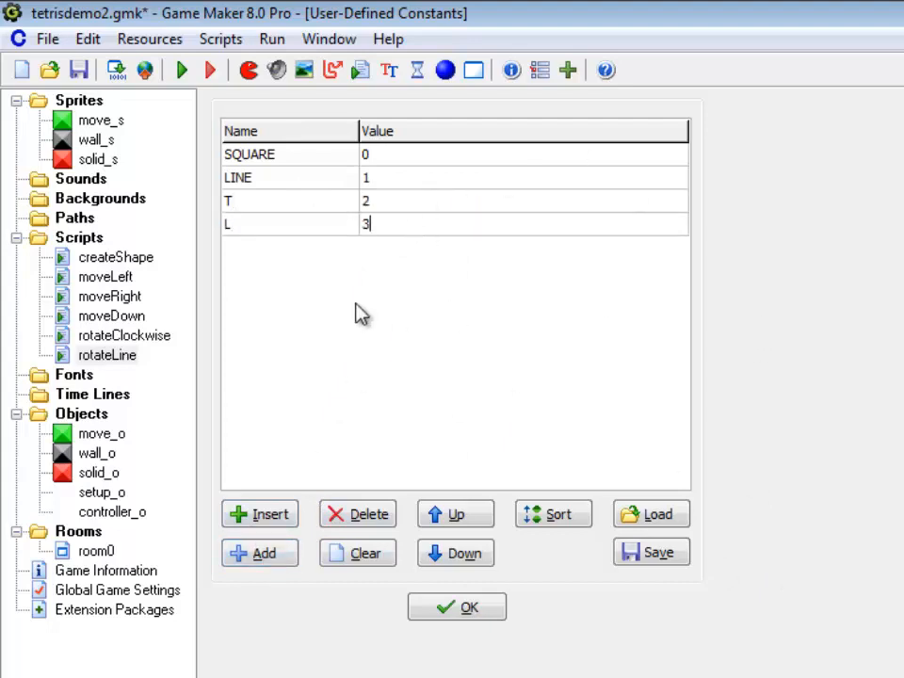
# Add the constants REVERSE_L = 4, Z = 5 and S = 6
pyautogui.write('RE')
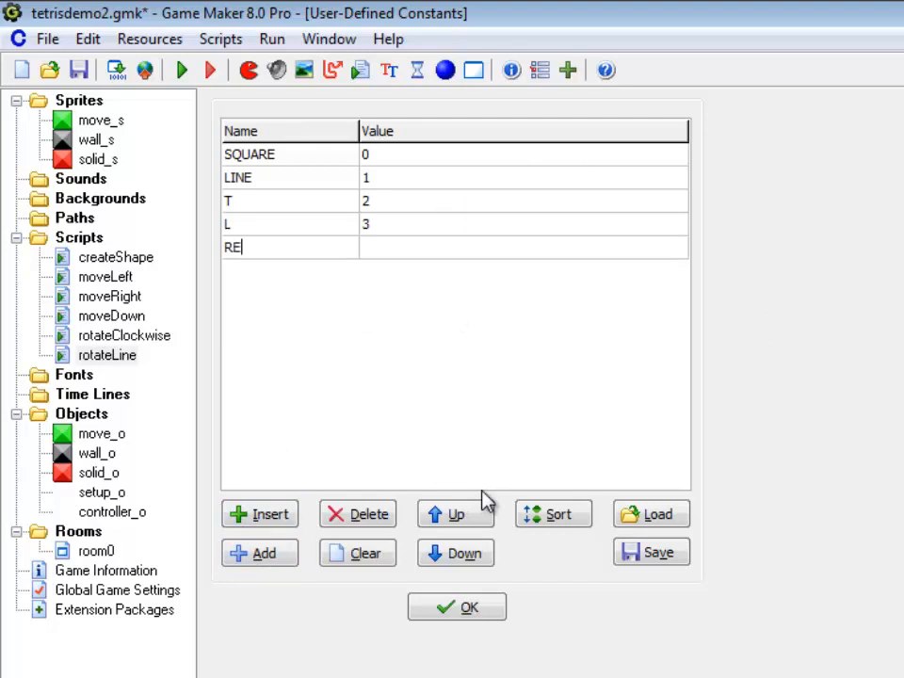
pyautogui.write('VERSEL')
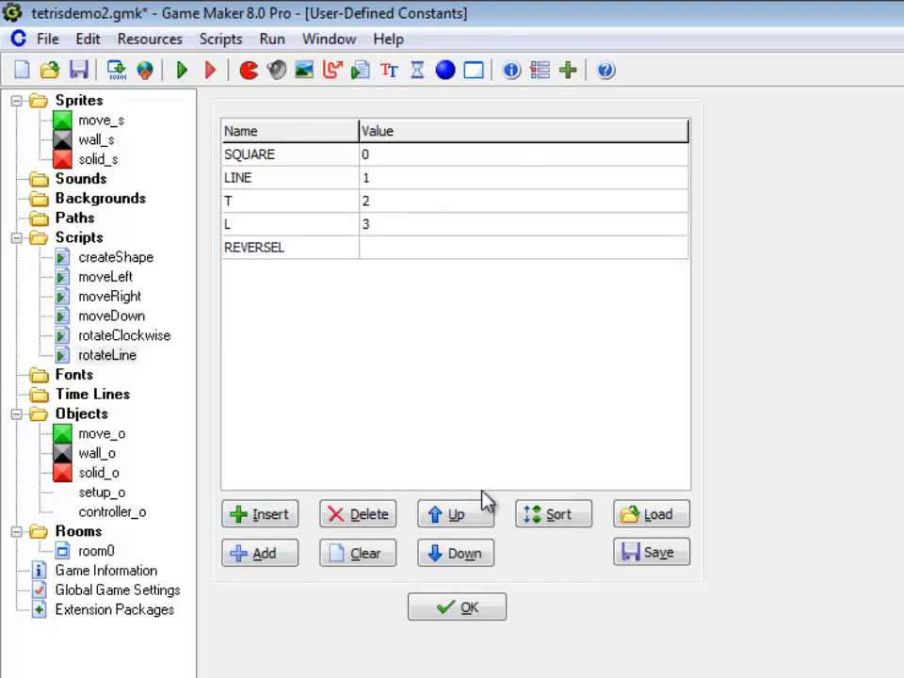
pyautogui.write('4')
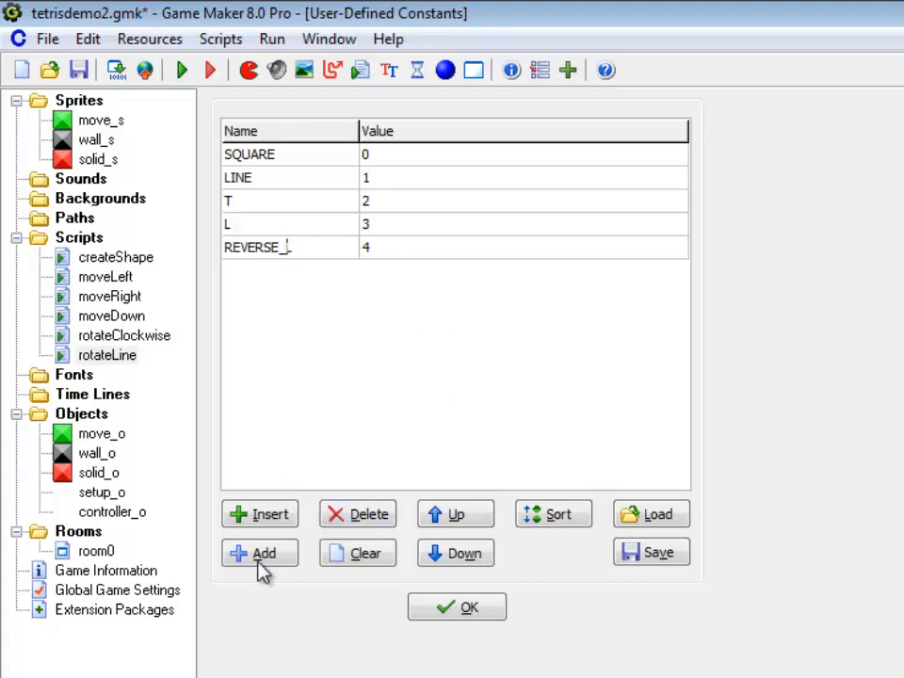
pyautogui.click(260, 554)
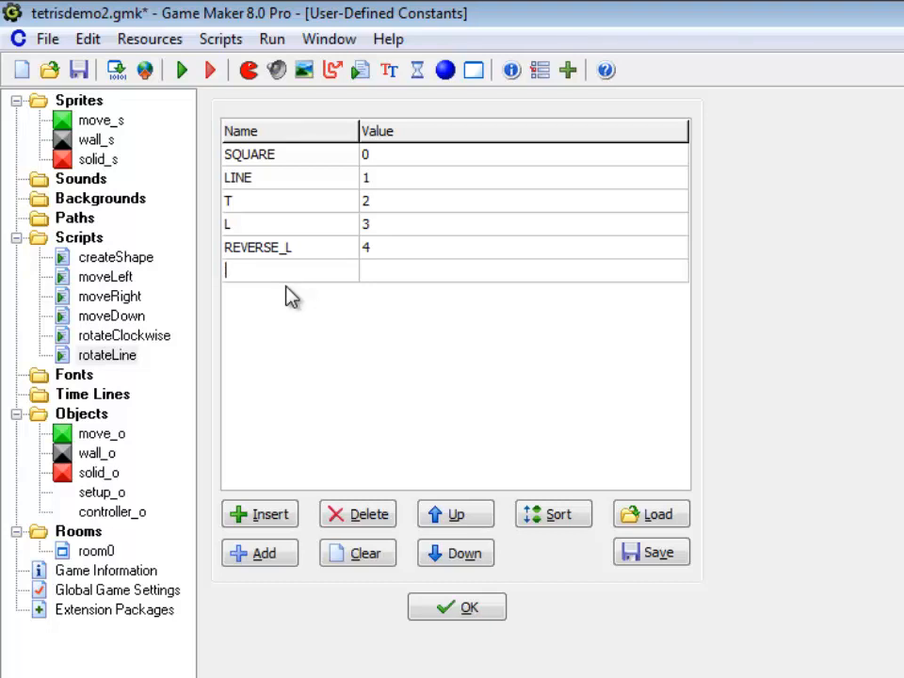
pyautogui.write('Z')
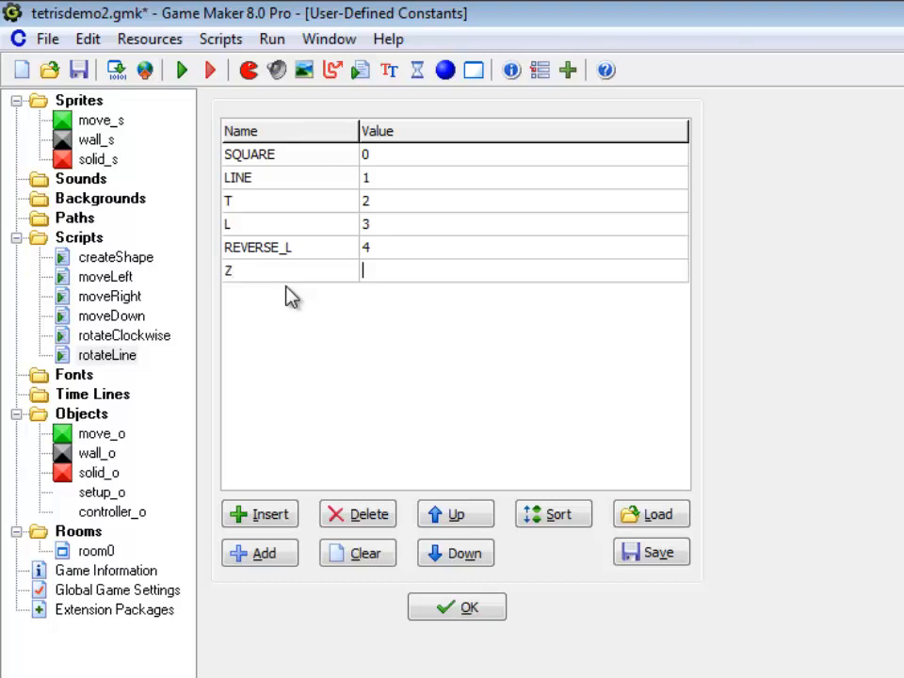
pyautogui.write('5')
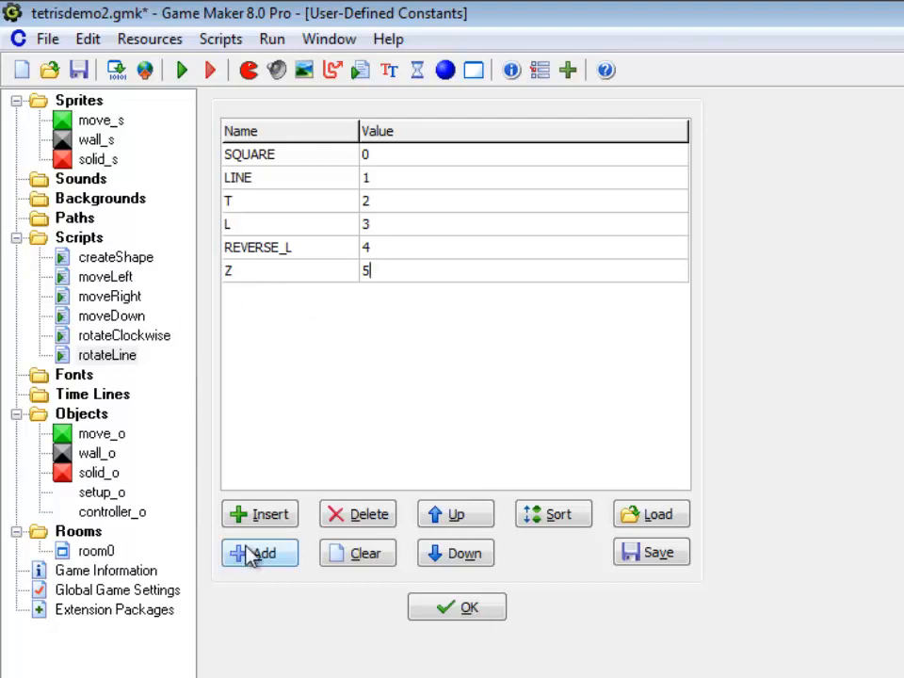
pyautogui.click(260, 553)
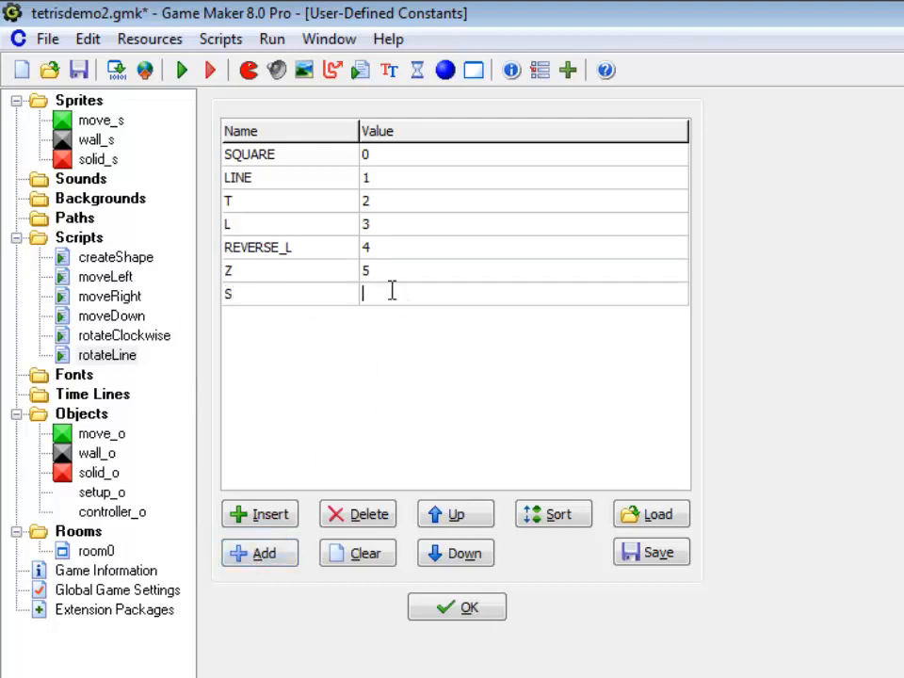
pyautogui.write('6')
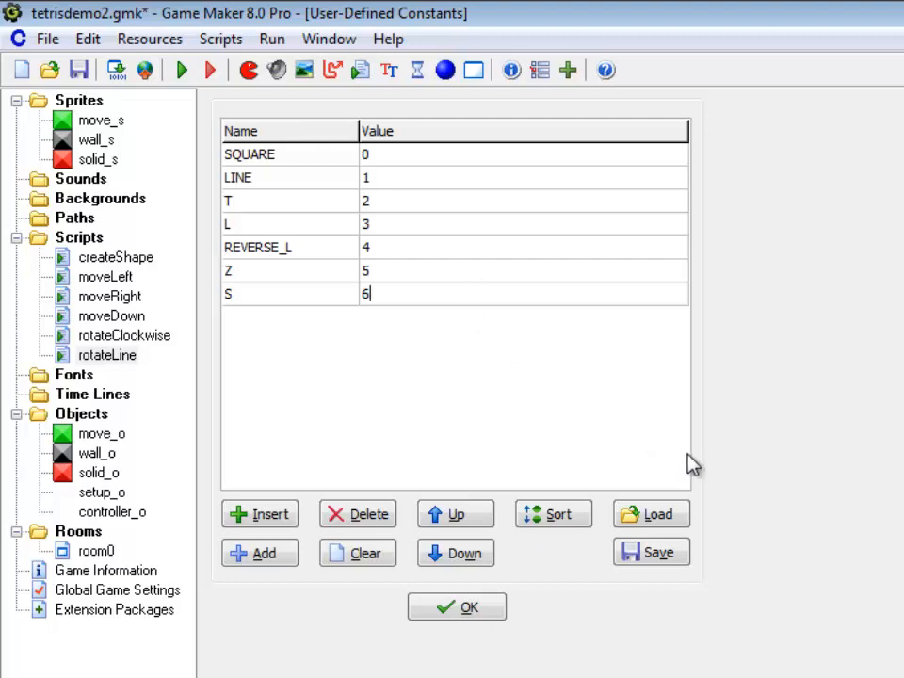
pyautogui.moveTo(572, 626)
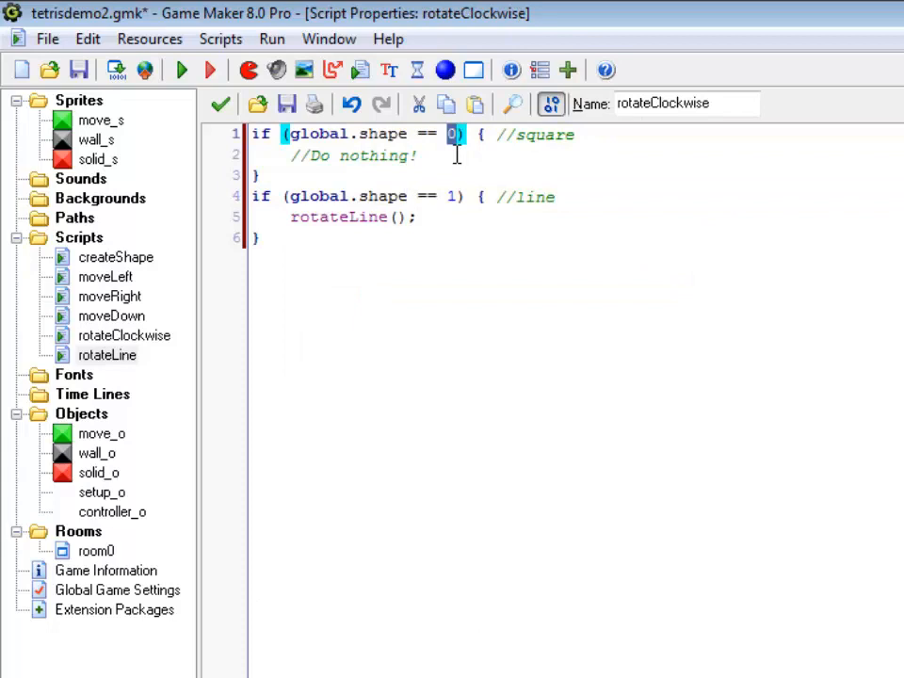
# Replace 0 and 1 in rotateClockwise's conditions with SQUARE and LINE
pyautogui.write('SQUS')
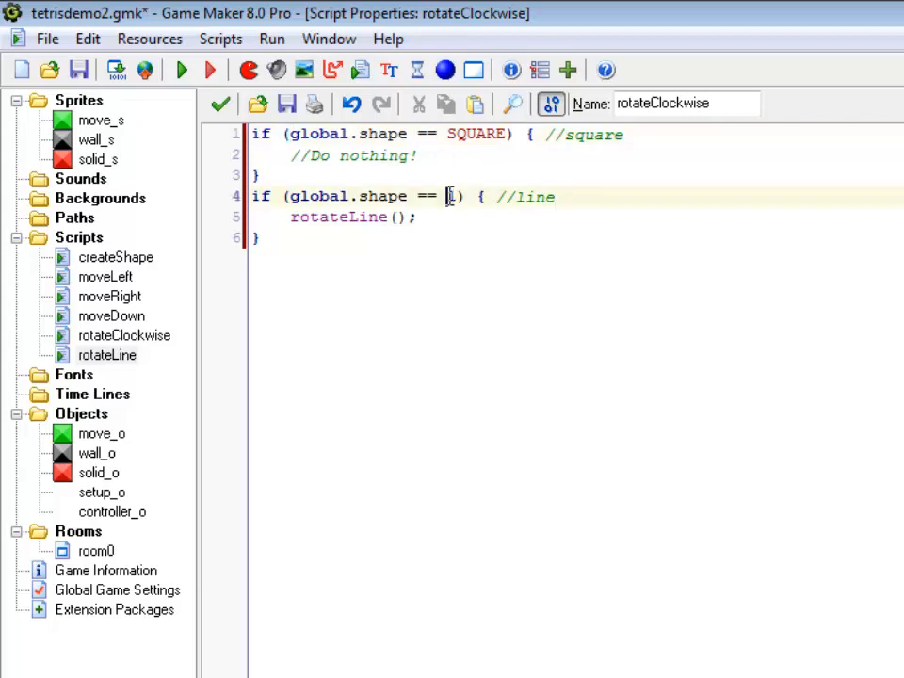
pyautogui.write('LINE')
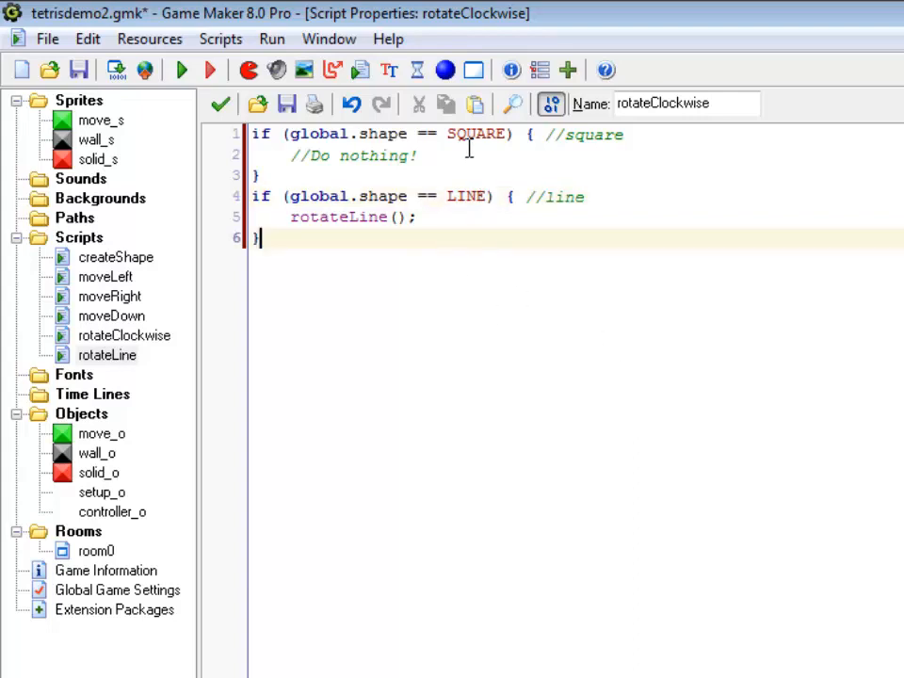
pyautogui.doubleClick(478, 134)
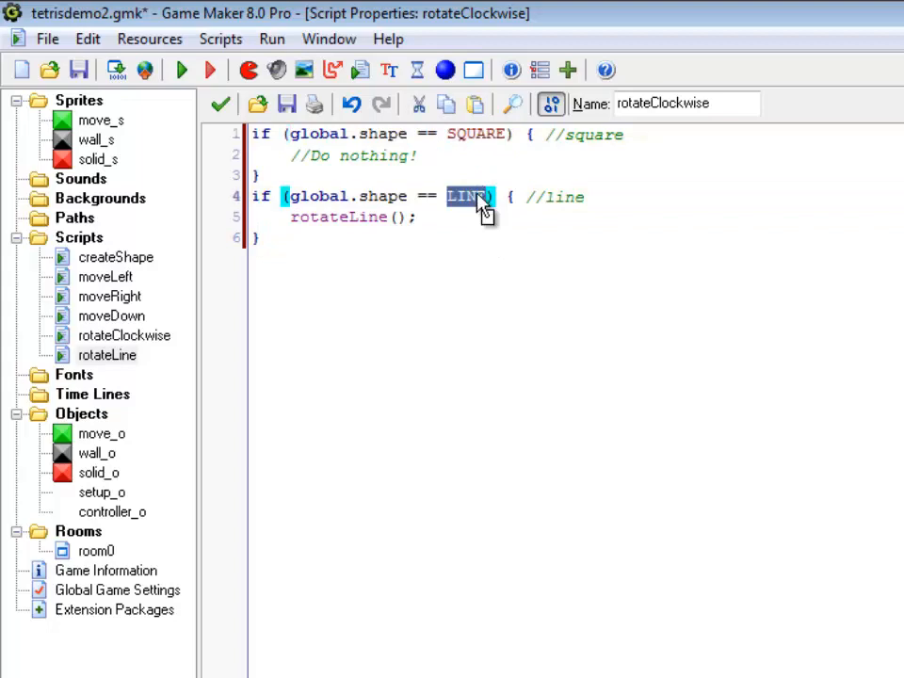
pyautogui.doubleClick(115, 256)
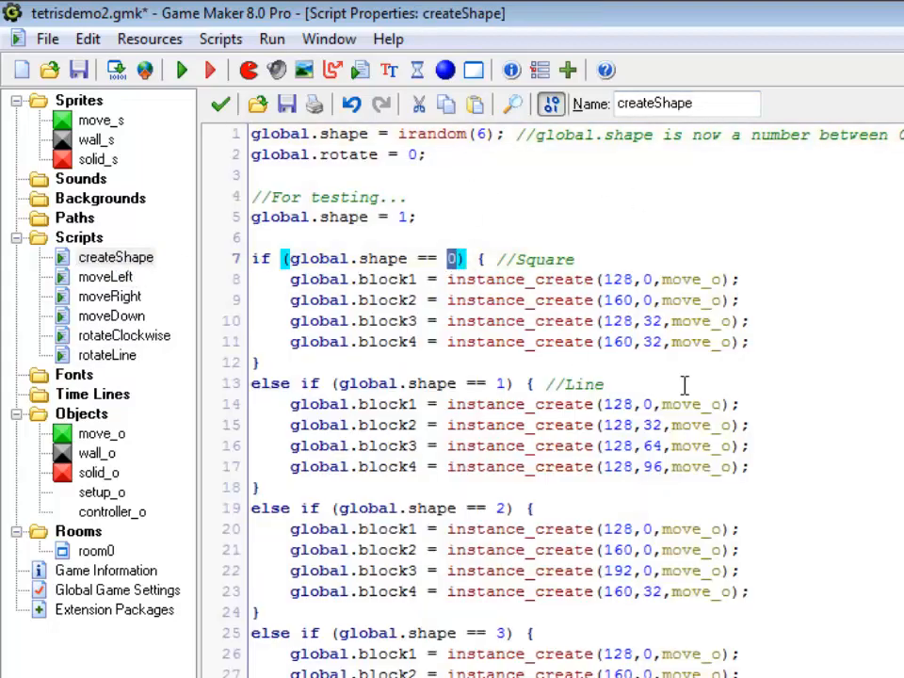
# Use SQUARE, LINE, T, L in createShape and set the testing line to global.shape = LINE
pyautogui.write('SQUARE')
pyautogui.click(574, 382)
pyautogui.write('LINE')
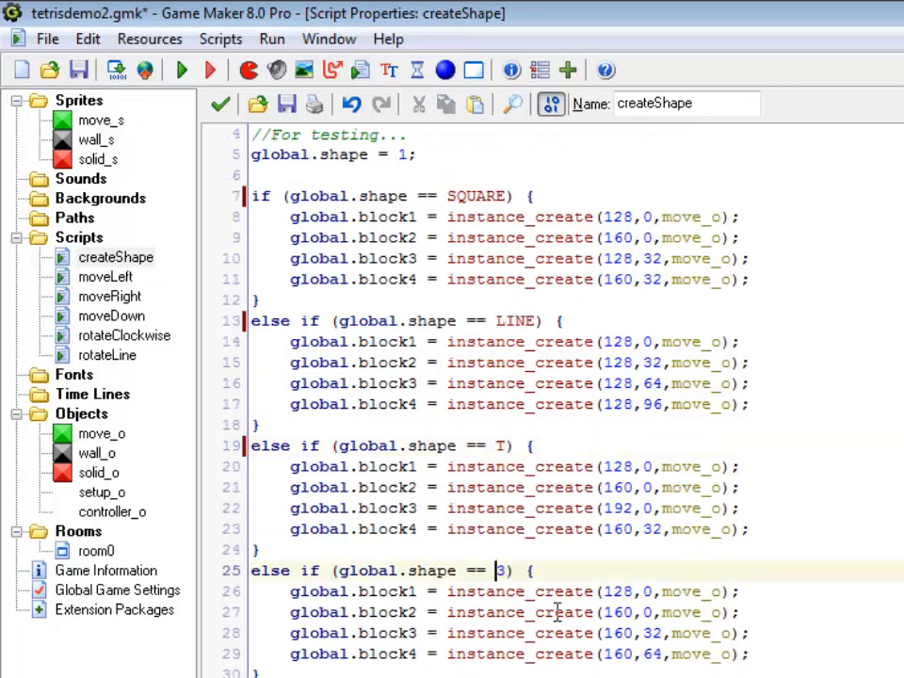
pyautogui.write('L')
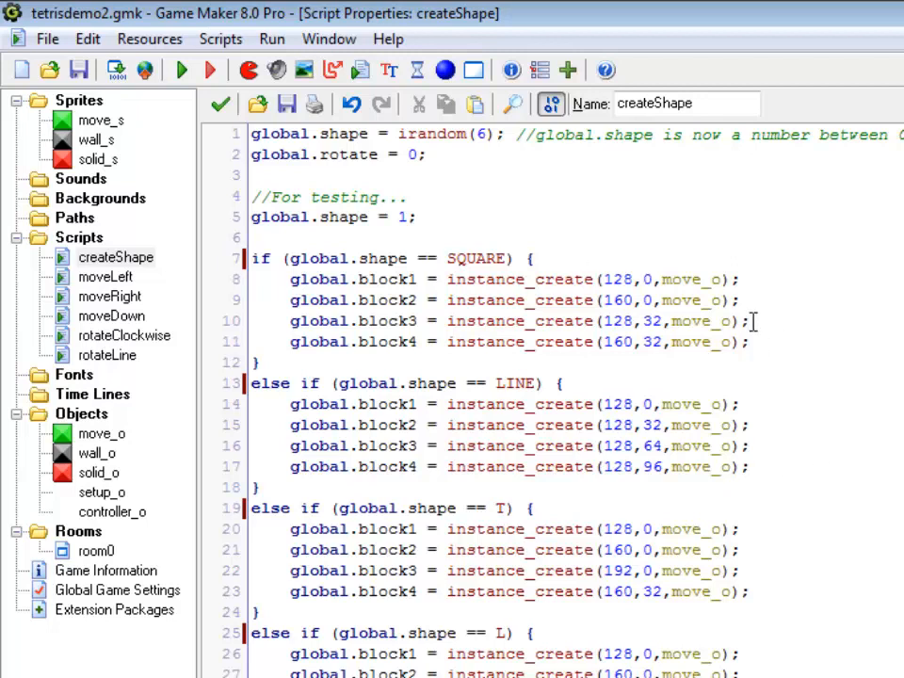
pyautogui.doubleClick(399, 216)
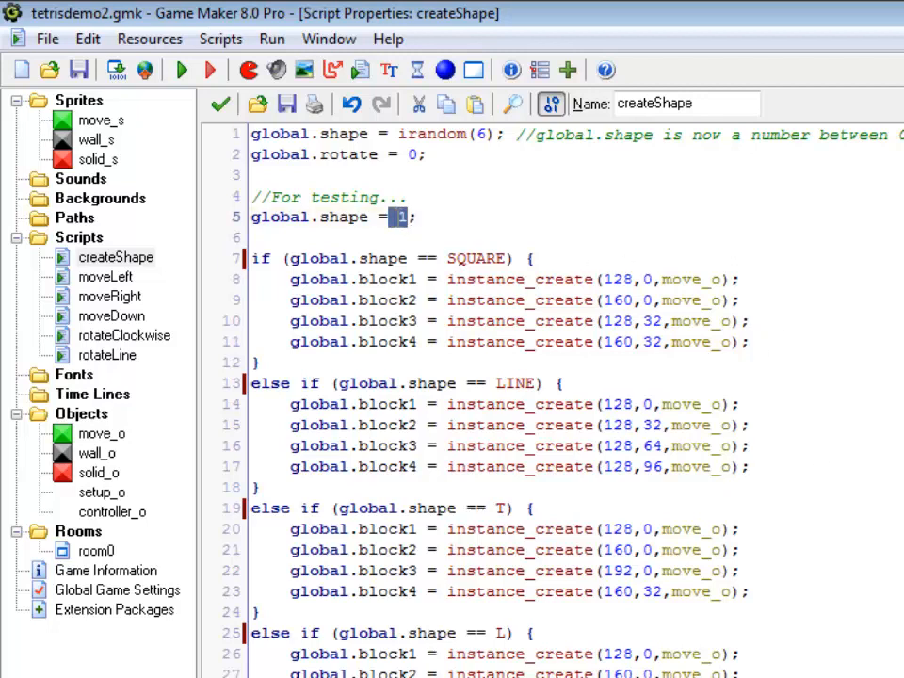
pyautogui.write('LINE')
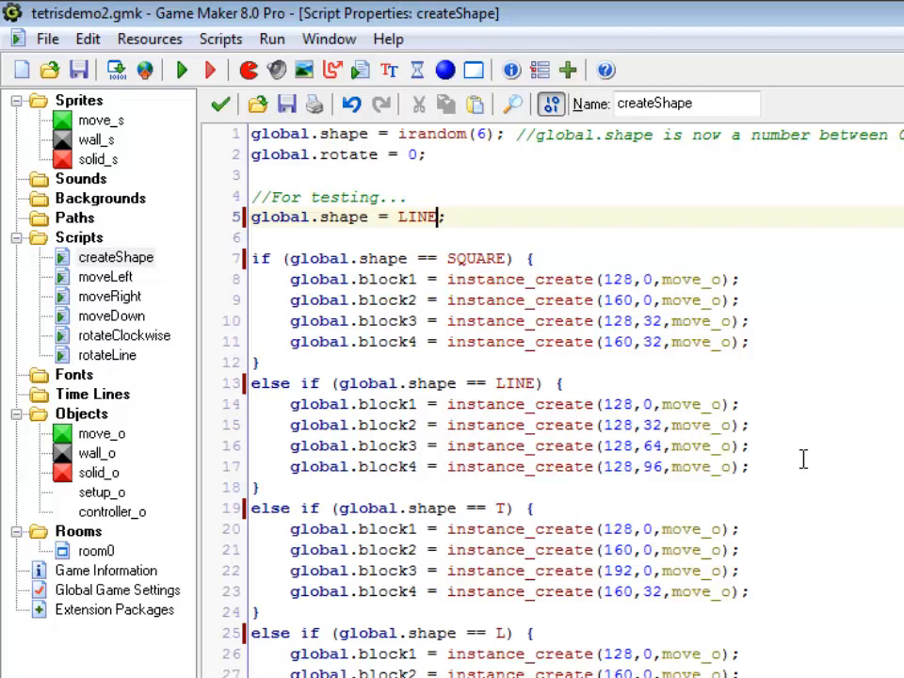
pyautogui.moveTo(254, 418)
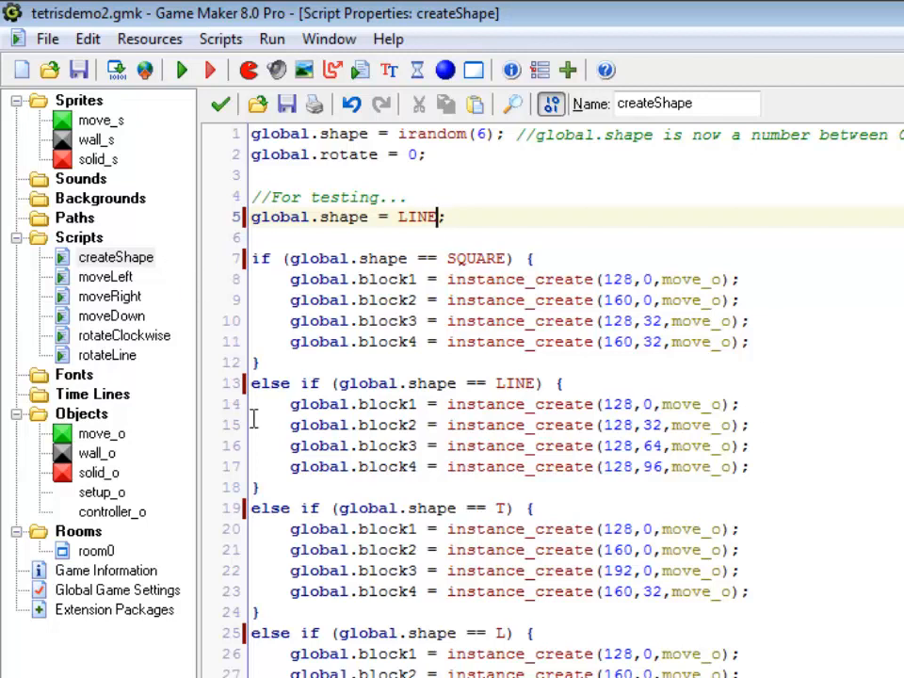
pyautogui.moveTo(105, 354)
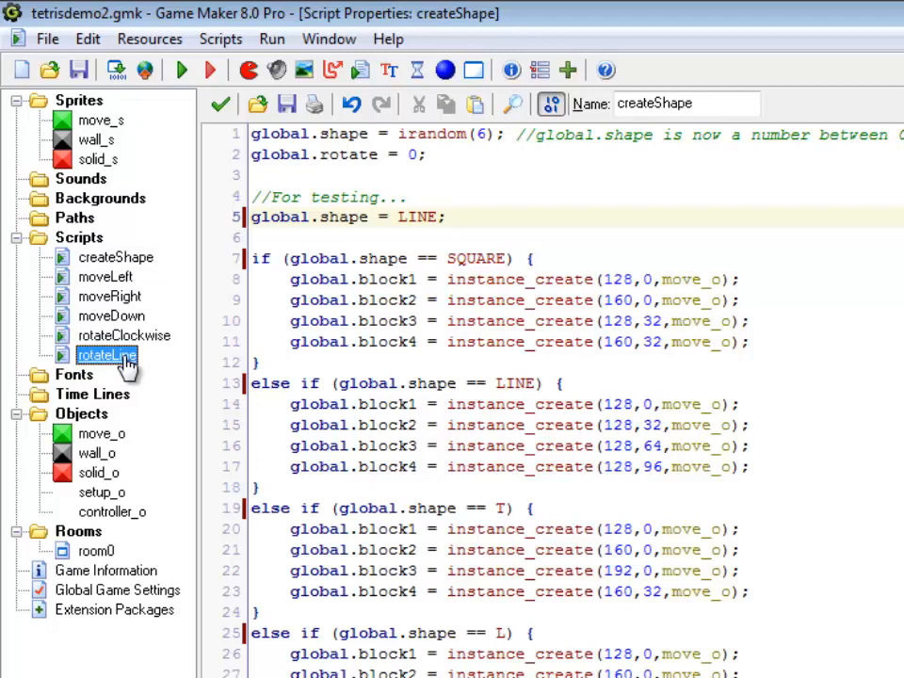
# Duplicate the rotateLine script and rename the copy rotateT
pyautogui.rightClick(105, 354)
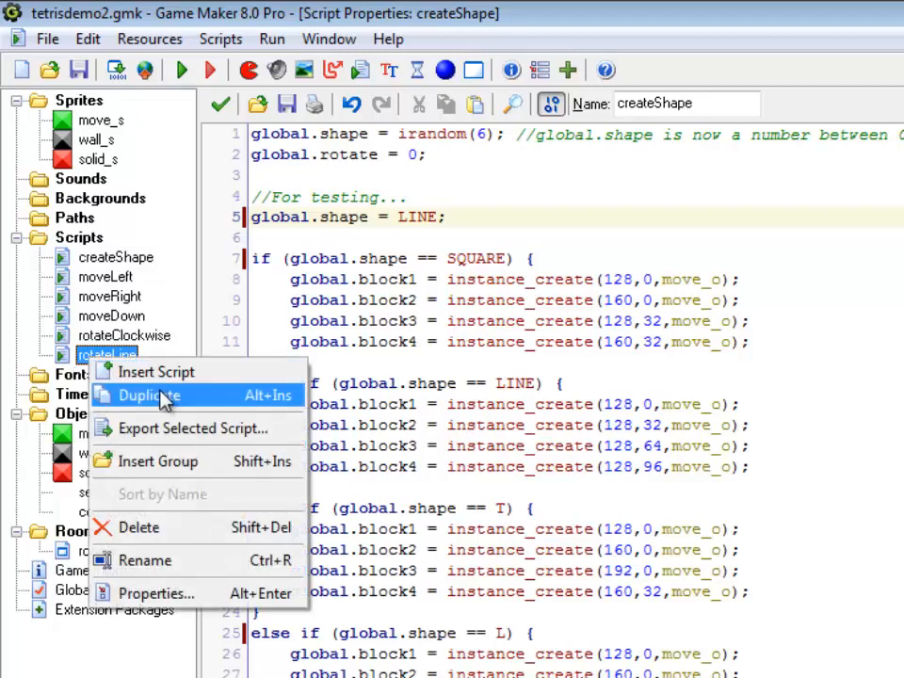
pyautogui.moveTo(160, 405)
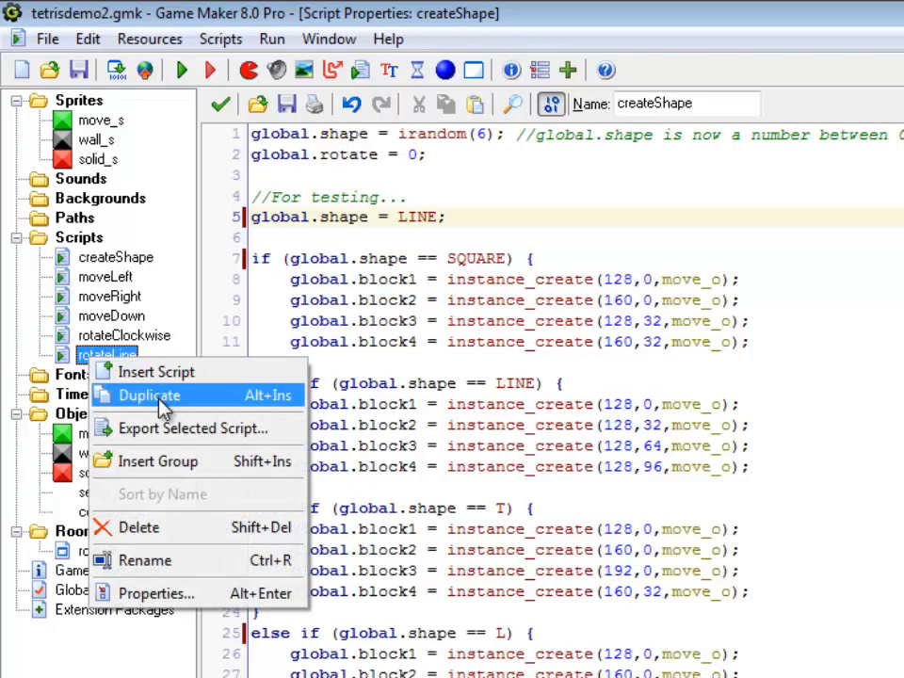
pyautogui.click(146, 395)
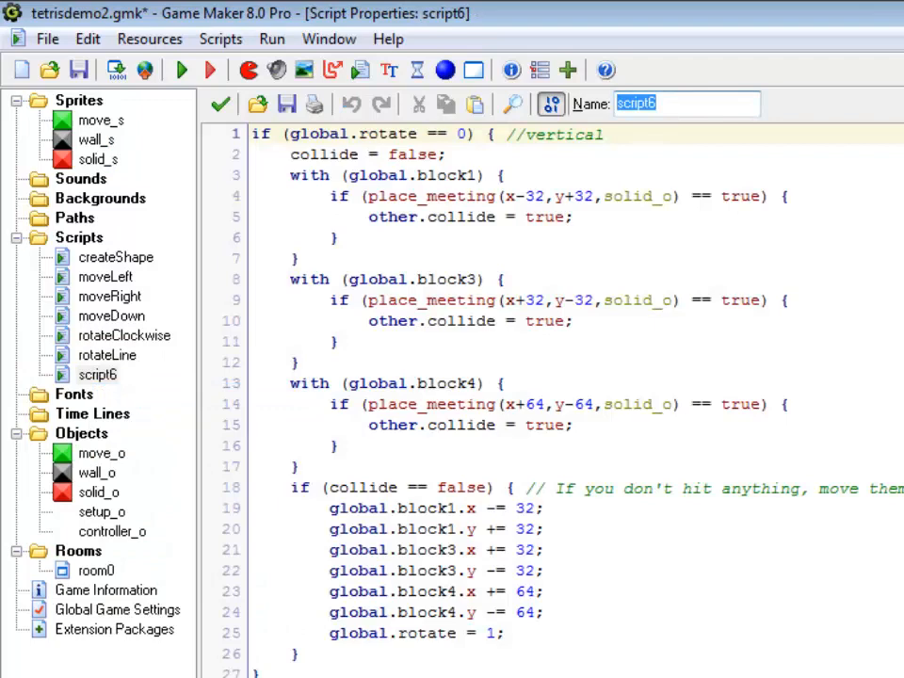
pyautogui.write('rotateT')
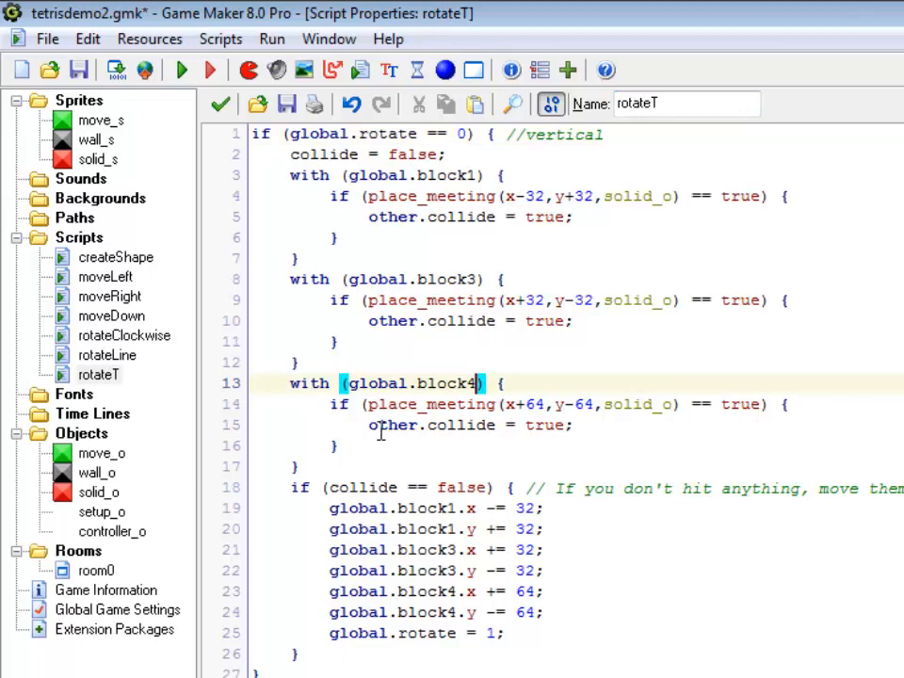
pyautogui.moveTo(631, 422)
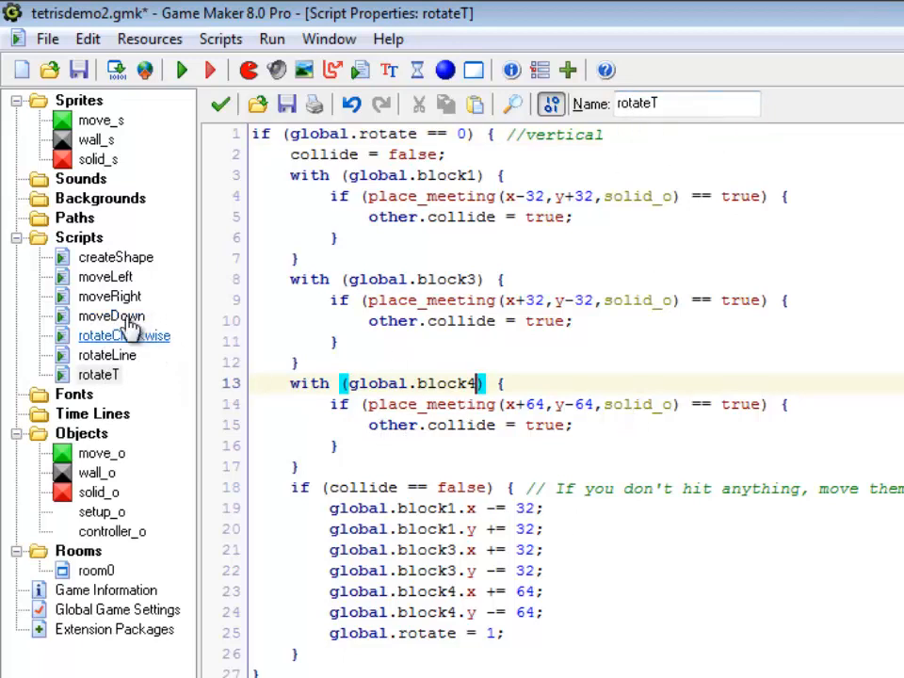
# Add an if (global.shape == T) branch calling rotateT(); and remove the square and line comments
pyautogui.click(125, 336)
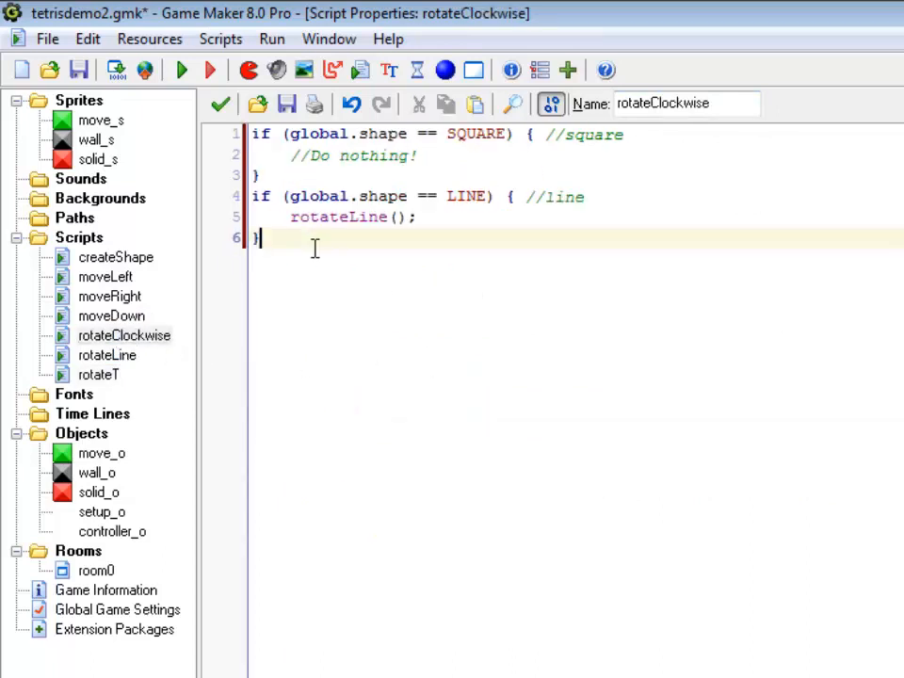
pyautogui.write('if (g')
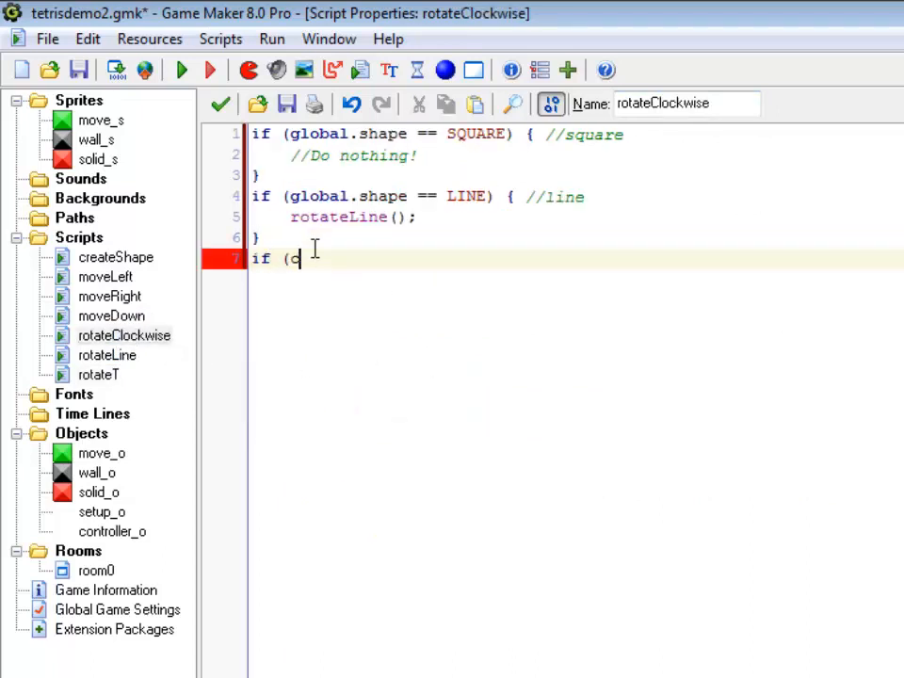
pyautogui.write('global.sha')
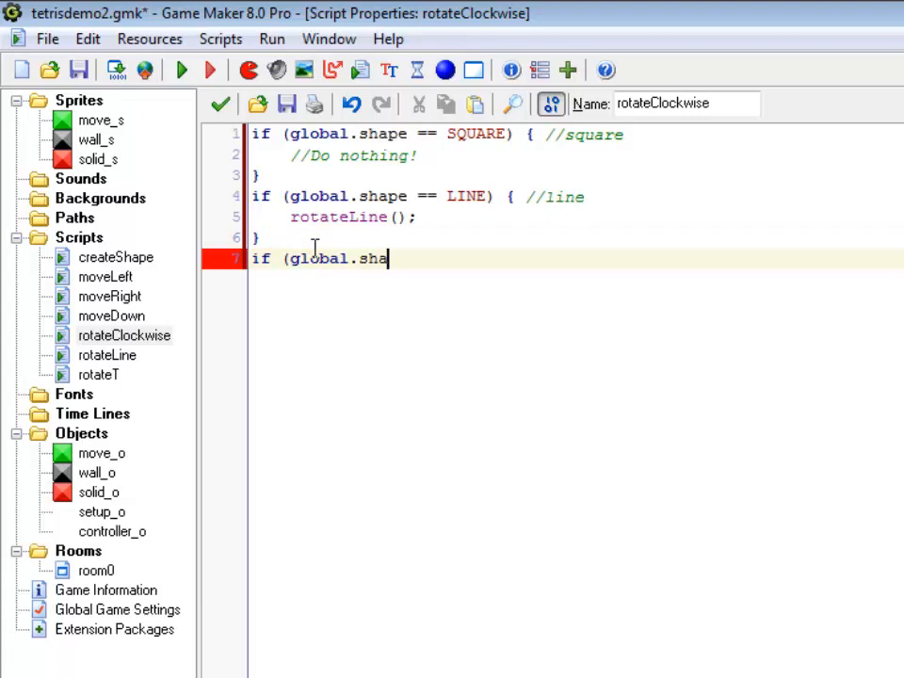
pyautogui.write('pe ==')
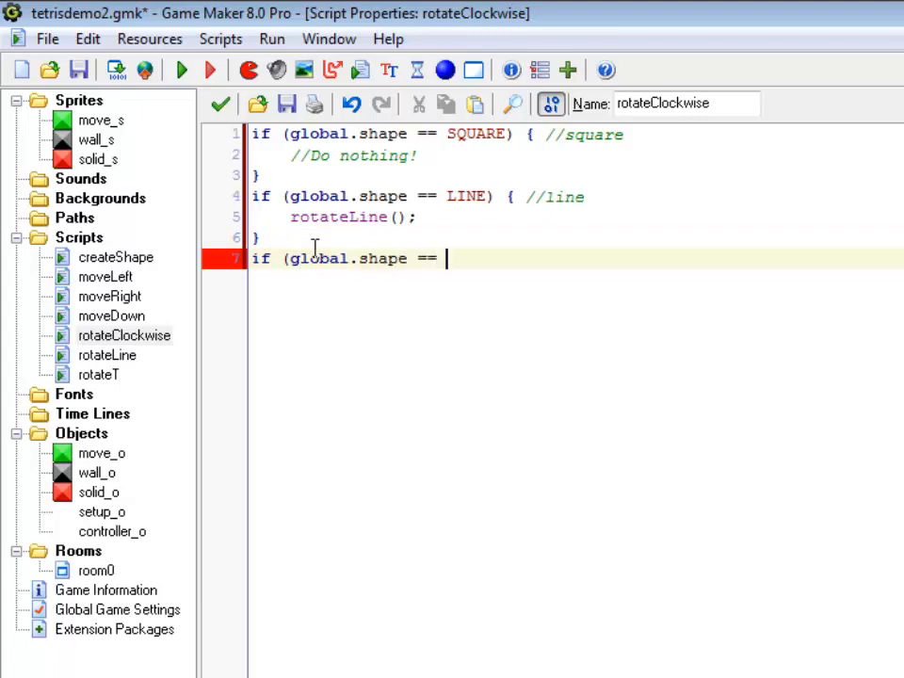
pyautogui.write('T) {')
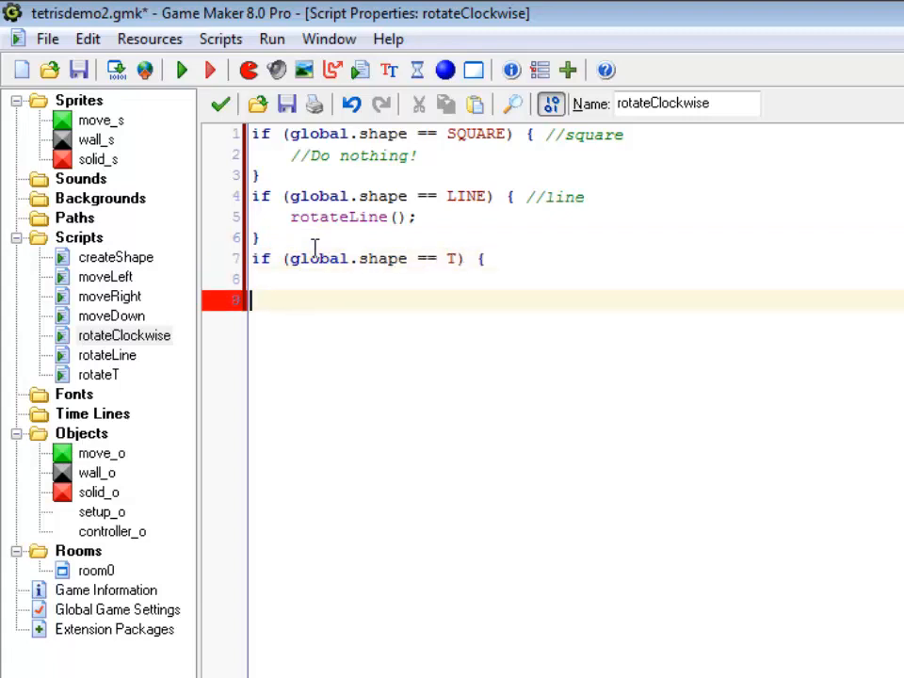
pyautogui.click(581, 196)
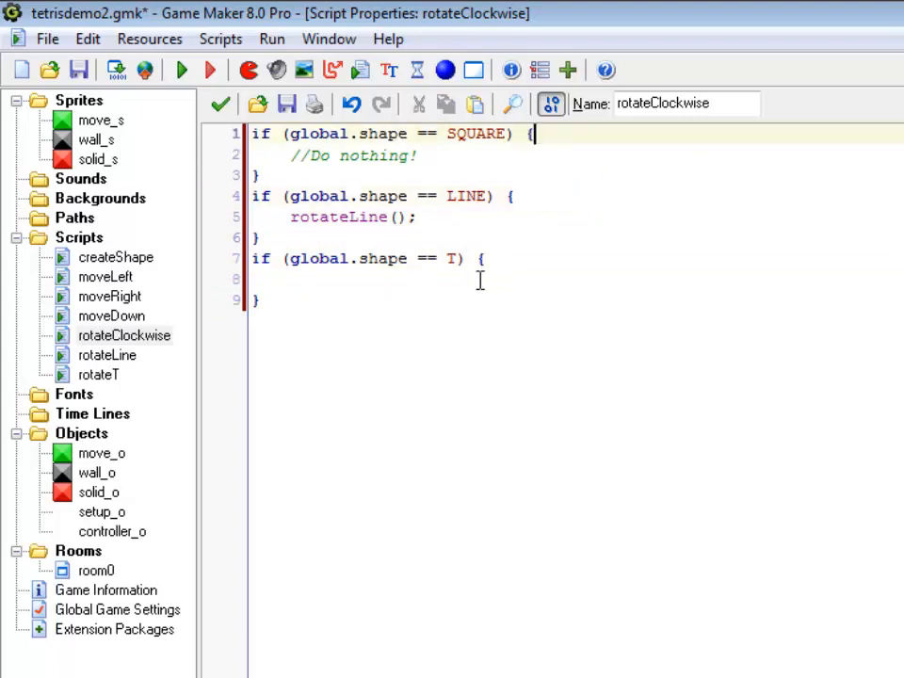
pyautogui.write('rt')
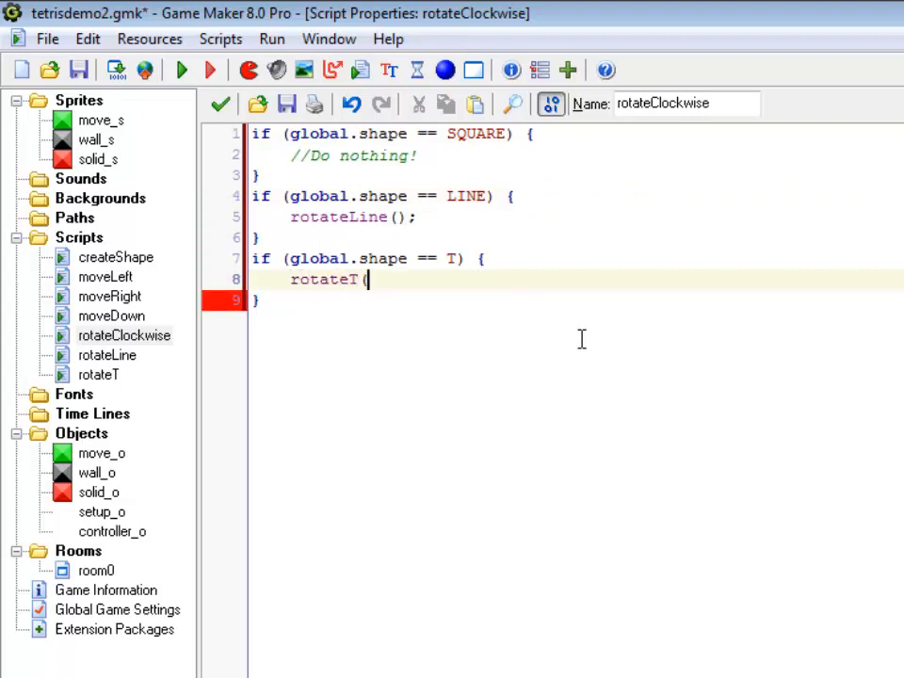
pyautogui.write(');')
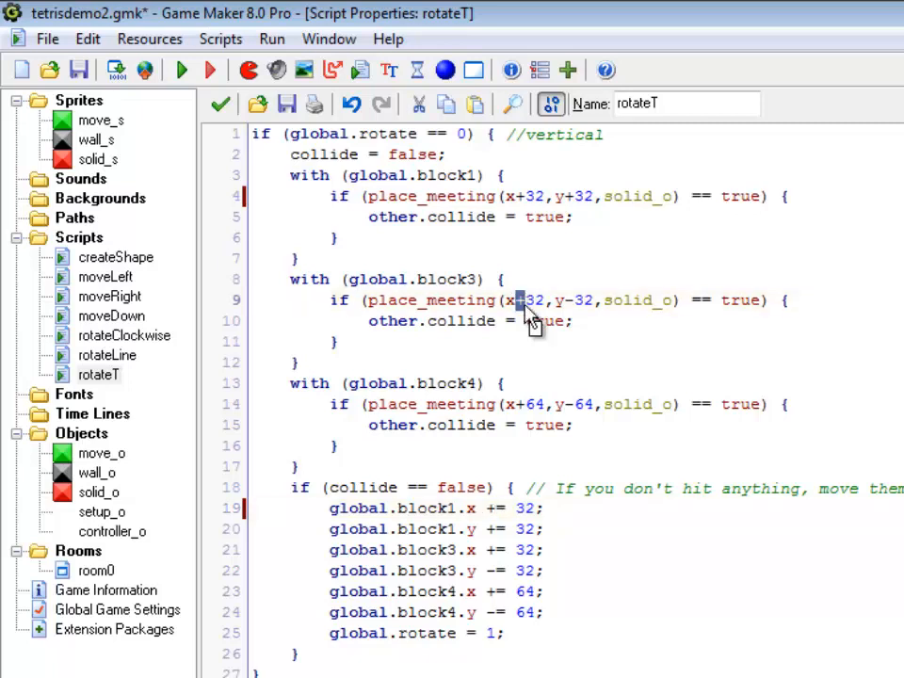
# Change block3 and block4 offsets in rotateT's rotate == 0 case from 64 to 32 pixels
pyautogui.click(519, 300)
pyautogui.write('32')
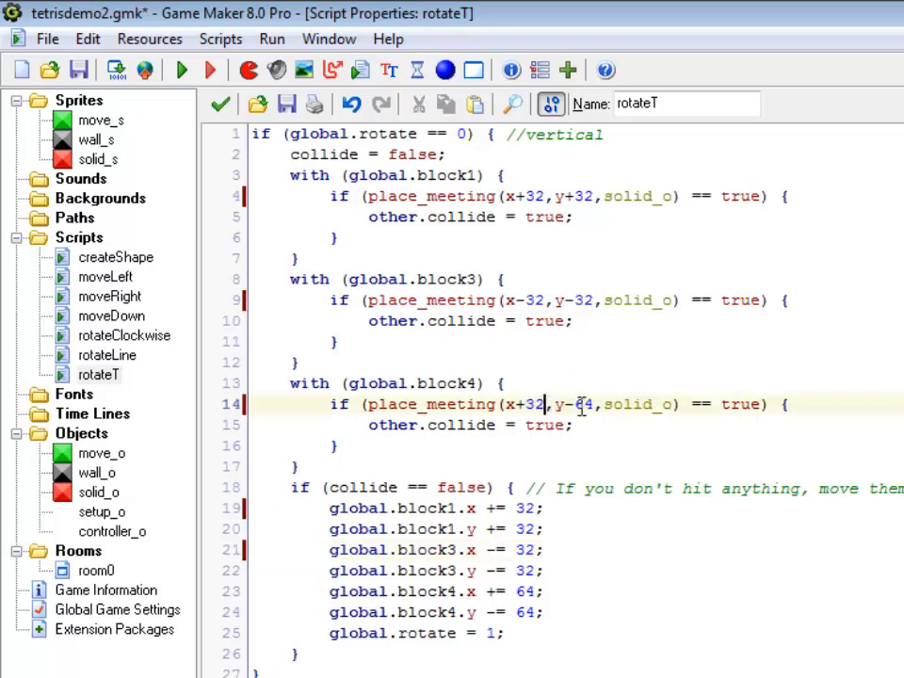
pyautogui.doubleClick(584, 403)
pyautogui.write('32')
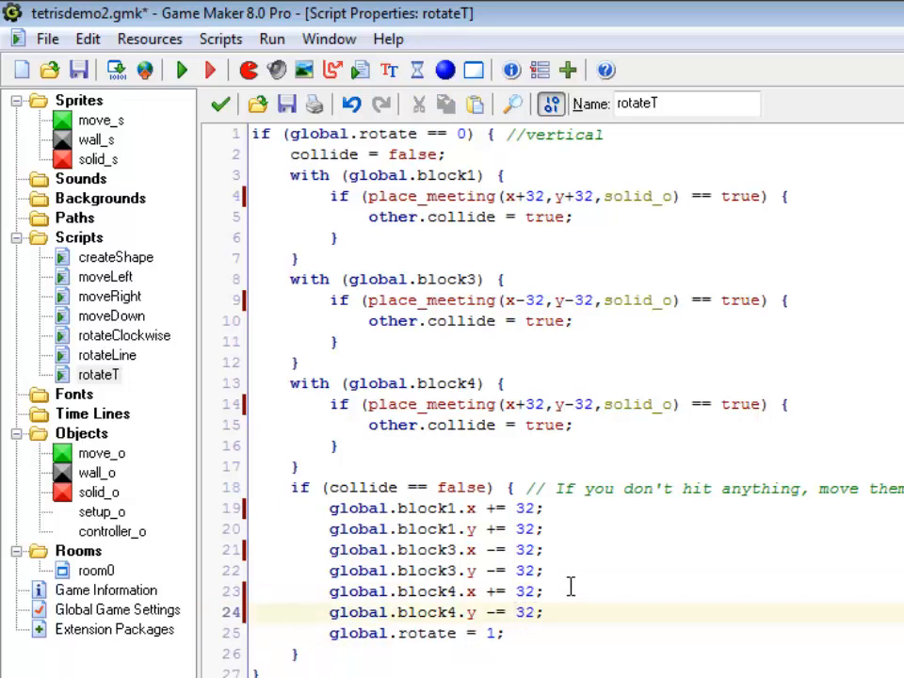
pyautogui.moveTo(588, 550)
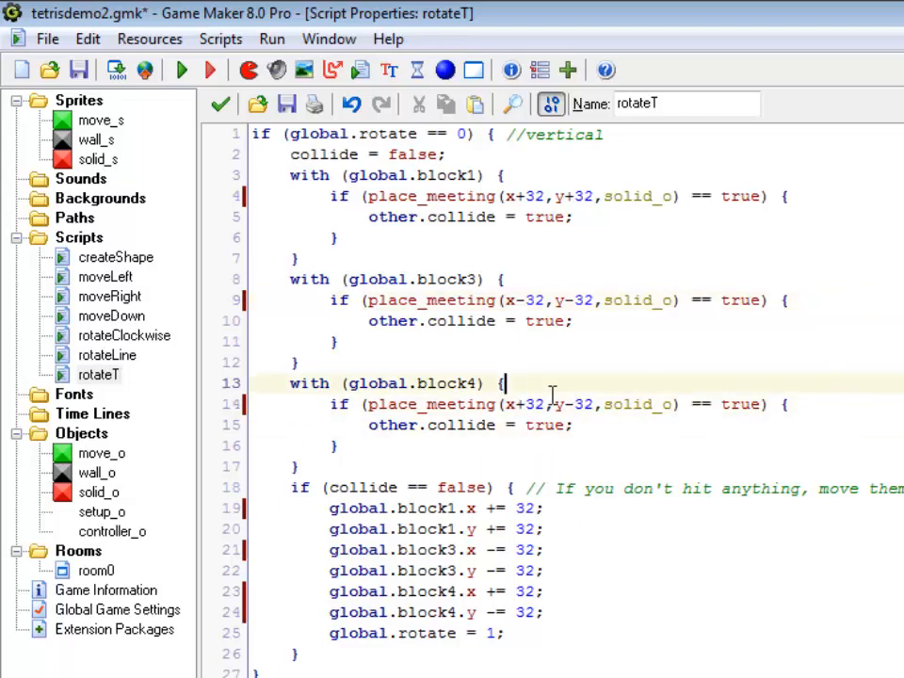
# Scroll through rotateT and remove the //vertical comment on its first condition
pyautogui.scroll(-3)
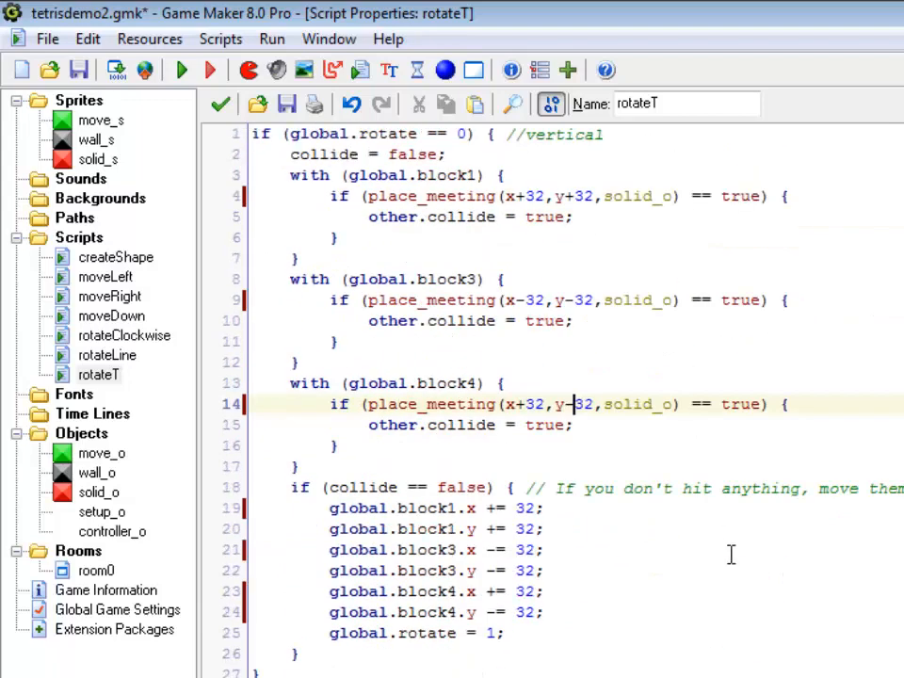
pyautogui.scroll(-3)
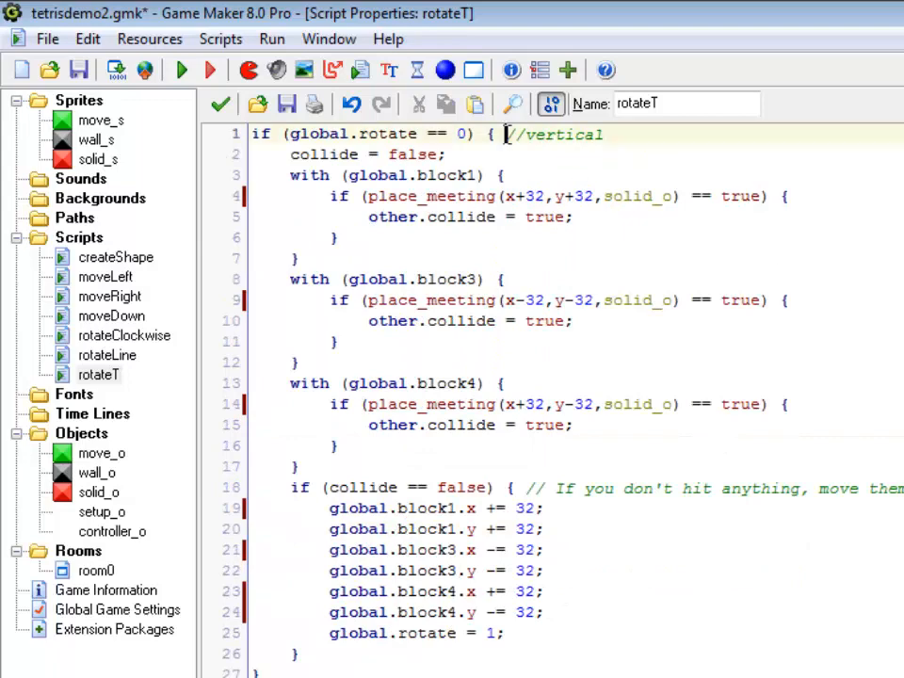
pyautogui.scroll(-3)
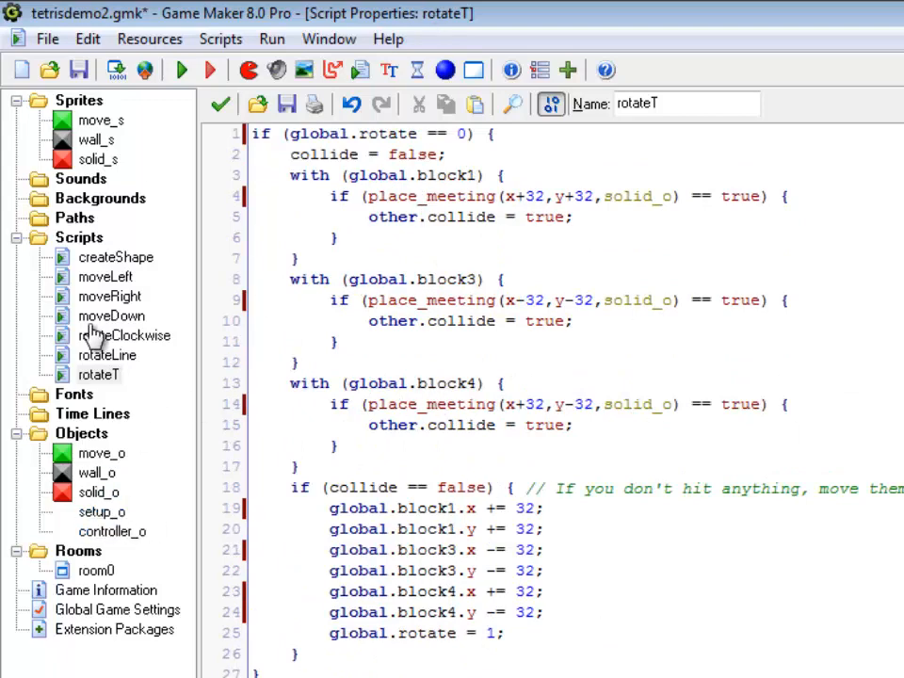
# Change createShape's testing line to global.shape = T instead of LINE
pyautogui.click(115, 256)
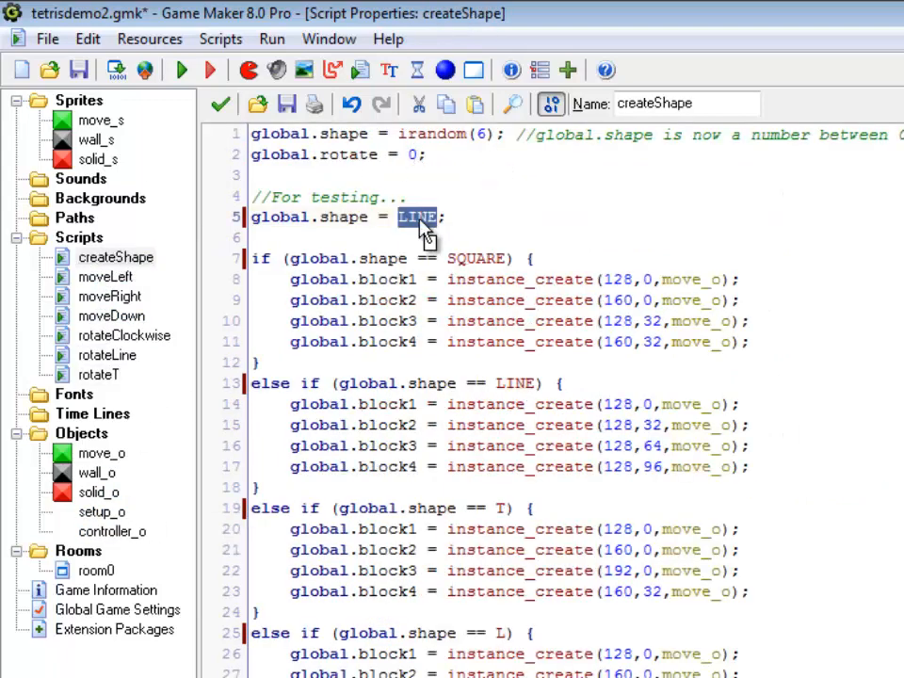
pyautogui.write('T')
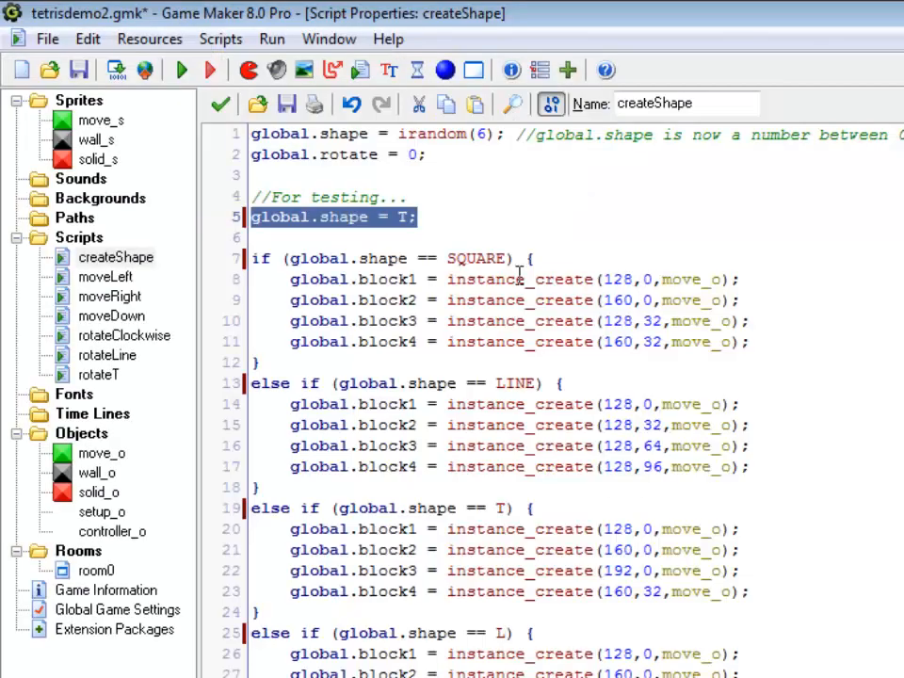
pyautogui.moveTo(105, 354)
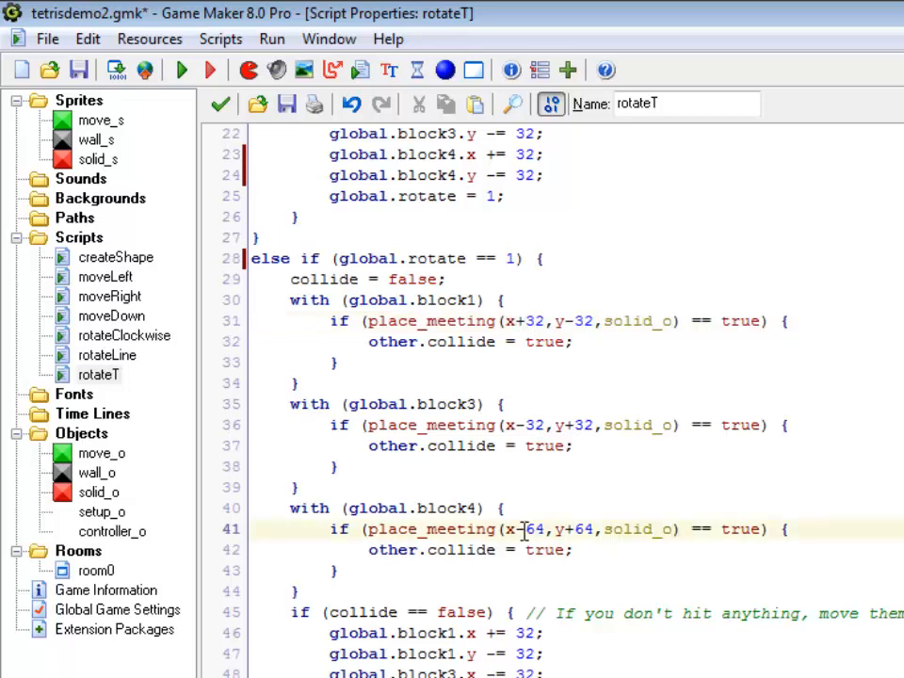
# Change block4's place_meeting offsets in the rotate == 1 case from 64 to 32
pyautogui.doubleClick(584, 527)
pyautogui.write('-32')
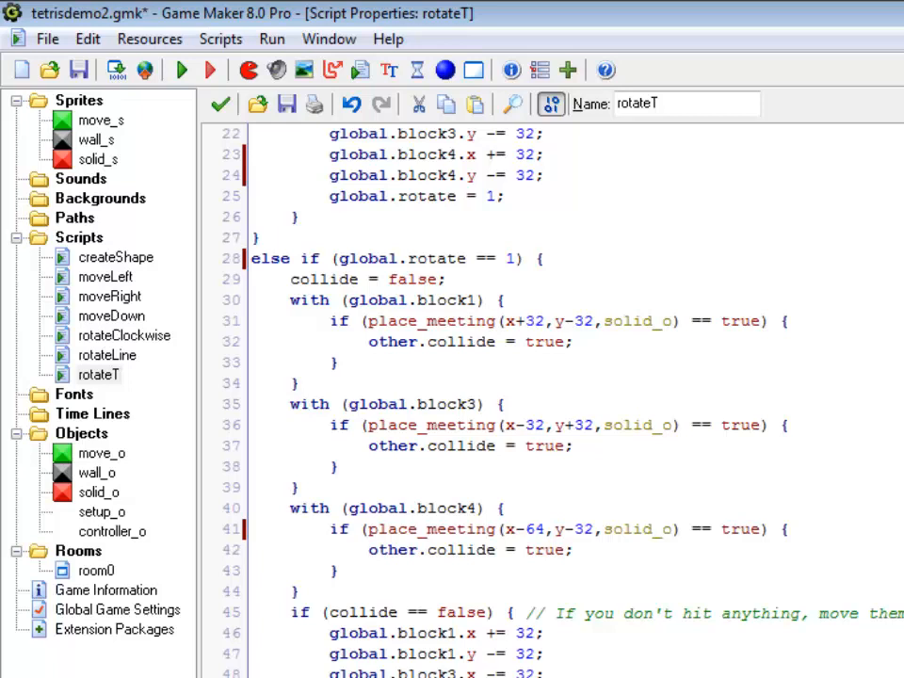
pyautogui.doubleClick(535, 527)
pyautogui.write('32')
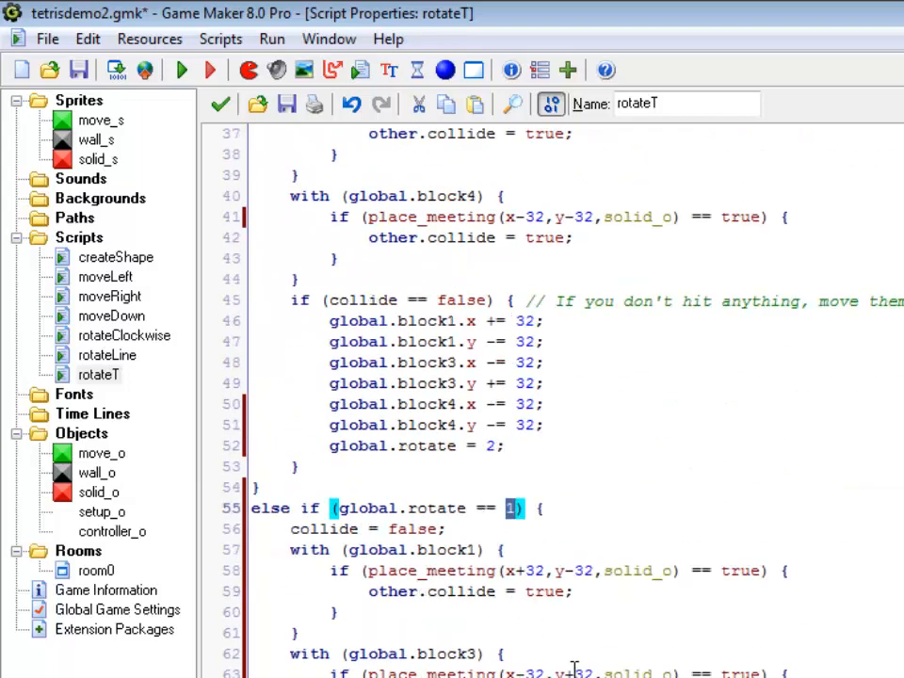
# Edit the rotate == 2 case's block3 offset to x+32,y+32 and select the case for copying
pyautogui.scroll(-3)
pyautogui.write('2')
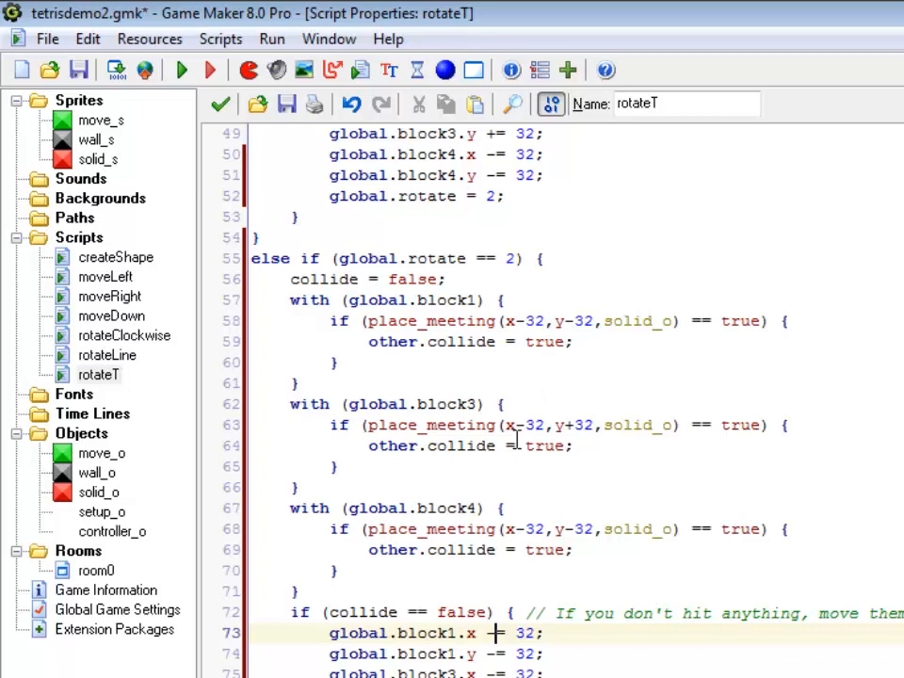
pyautogui.click(528, 426)
pyautogui.write('+')
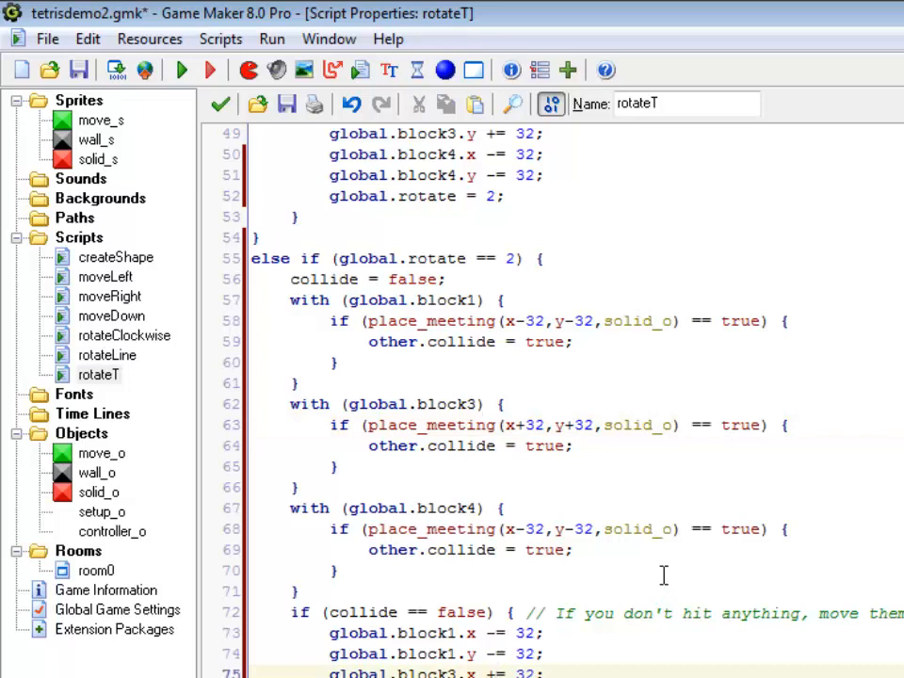
pyautogui.moveTo(569, 527)
pyautogui.write('+')
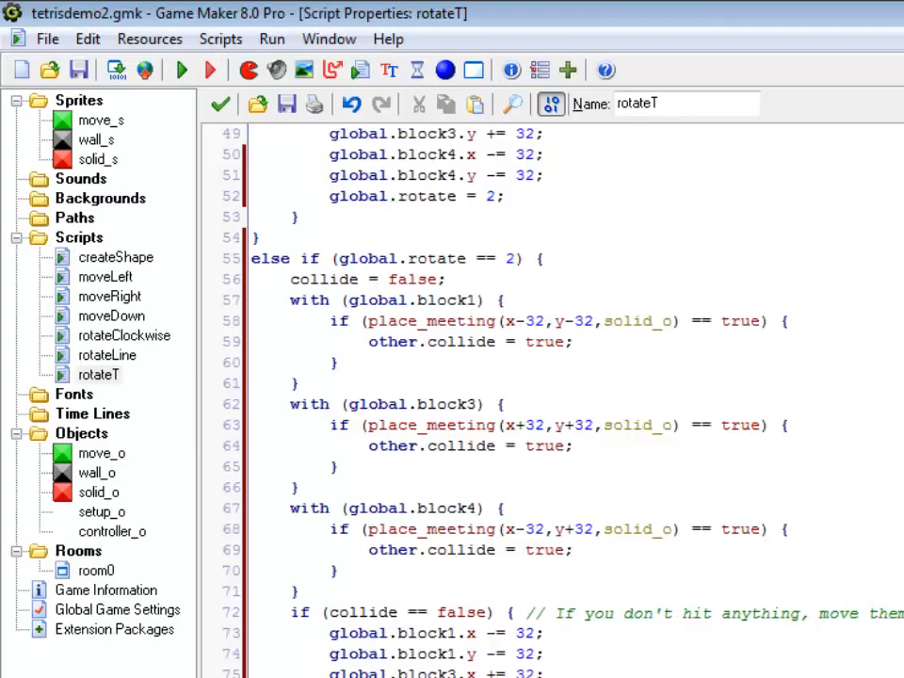
pyautogui.moveTo(251, 258); pyautogui.dragTo(458, 556)
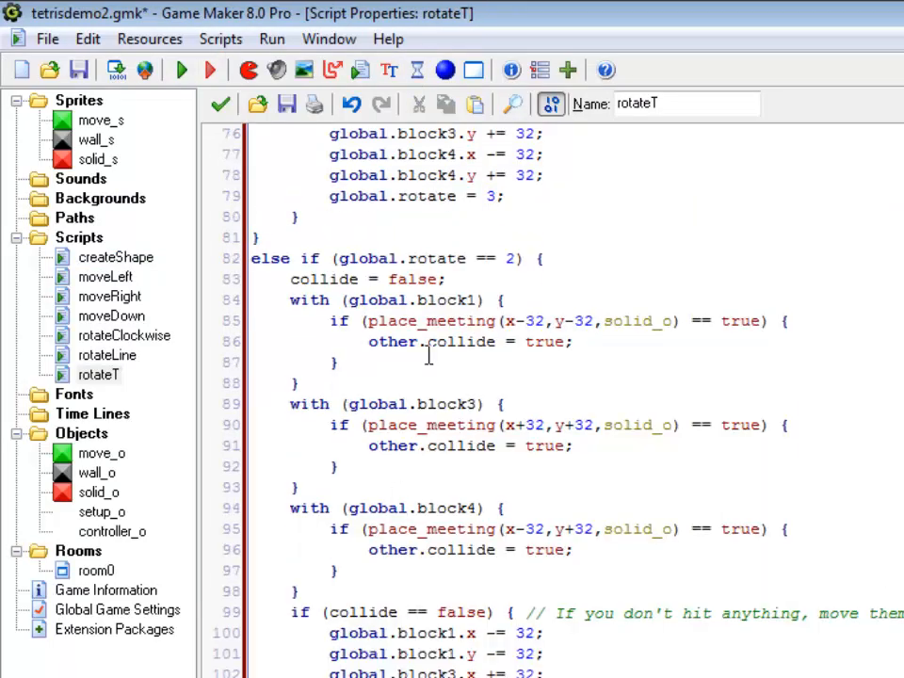
# Change the pasted case's condition from rotate == 2 to rotate == 3
pyautogui.doubleClick(512, 260)
pyautogui.write('3')
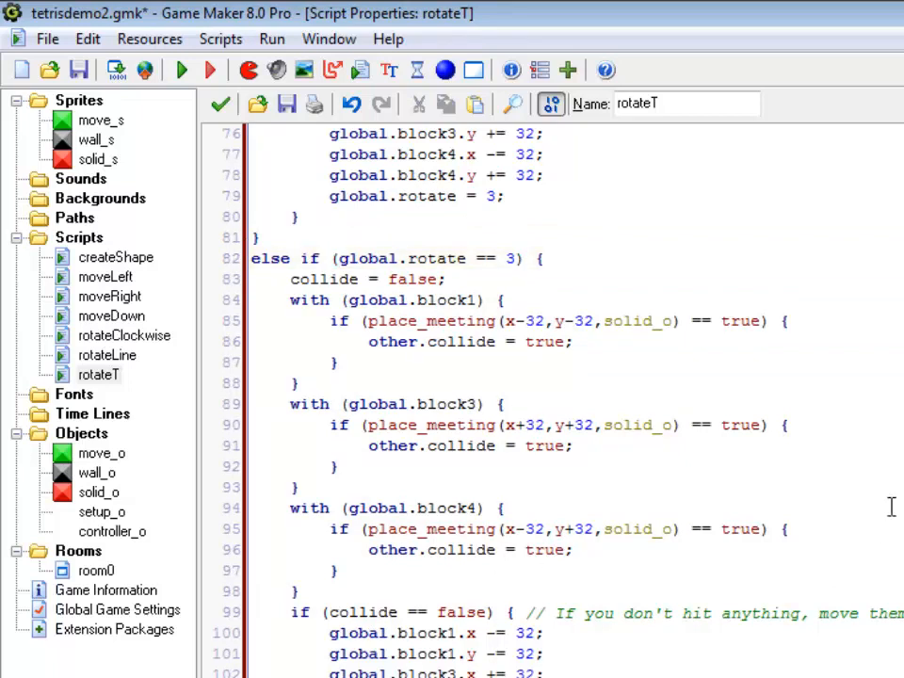
pyautogui.moveTo(806, 512)
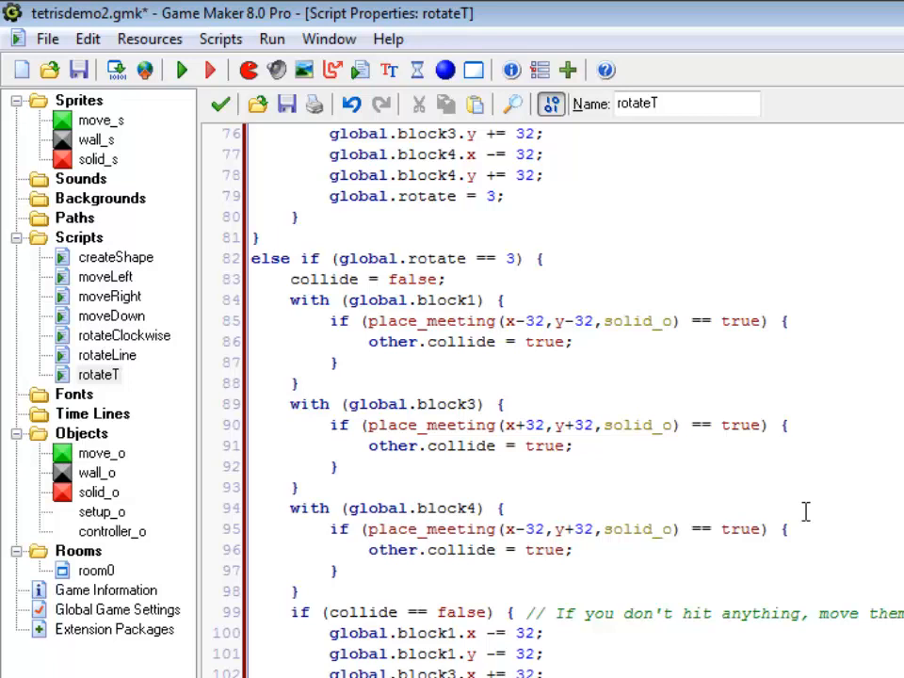
pyautogui.moveTo(825, 497)
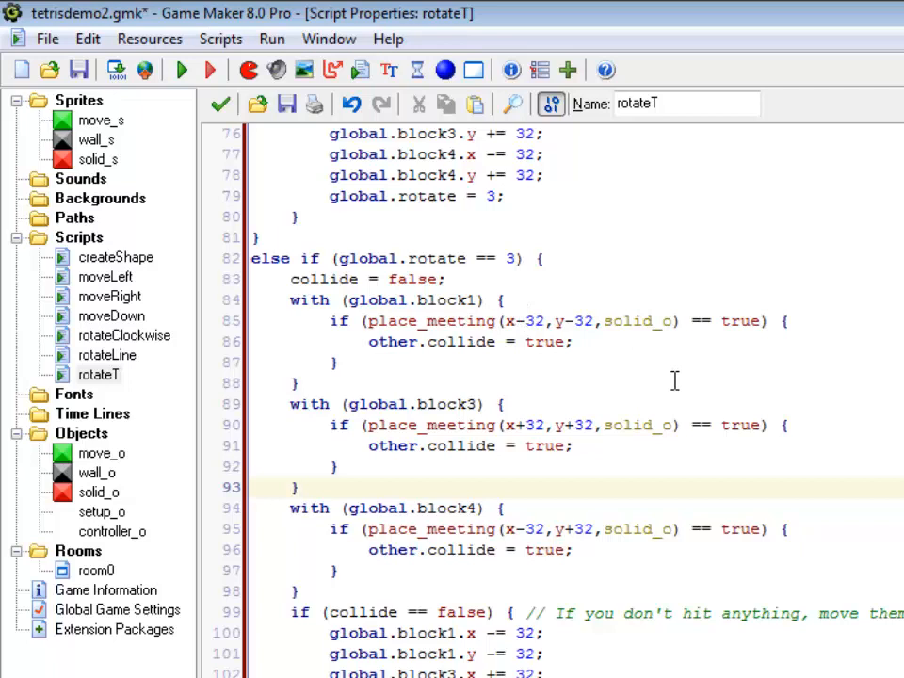
pyautogui.moveTo(625, 339)
pyautogui.write('+')
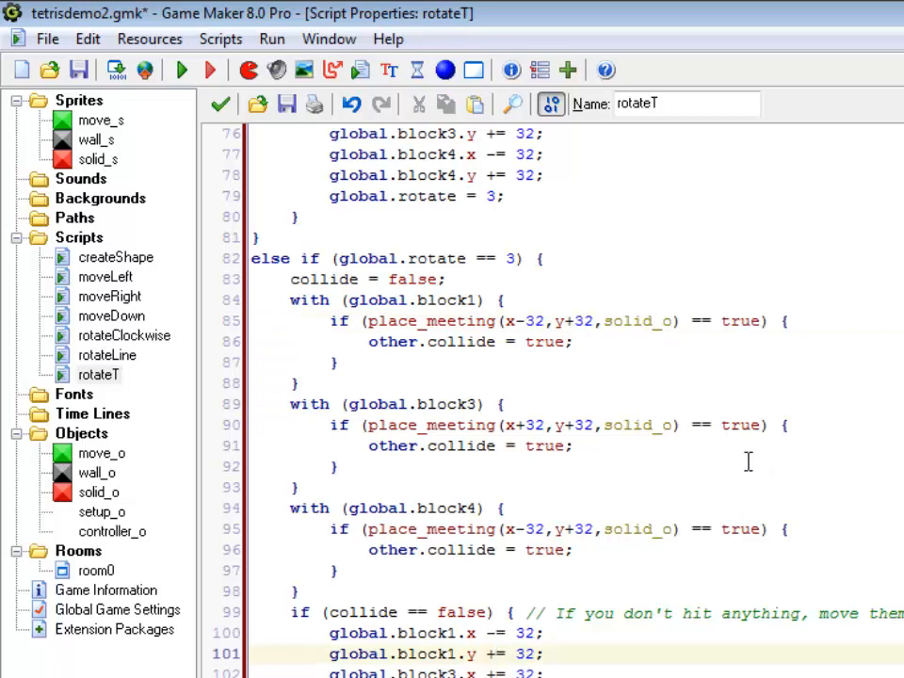
pyautogui.moveTo(742, 467)
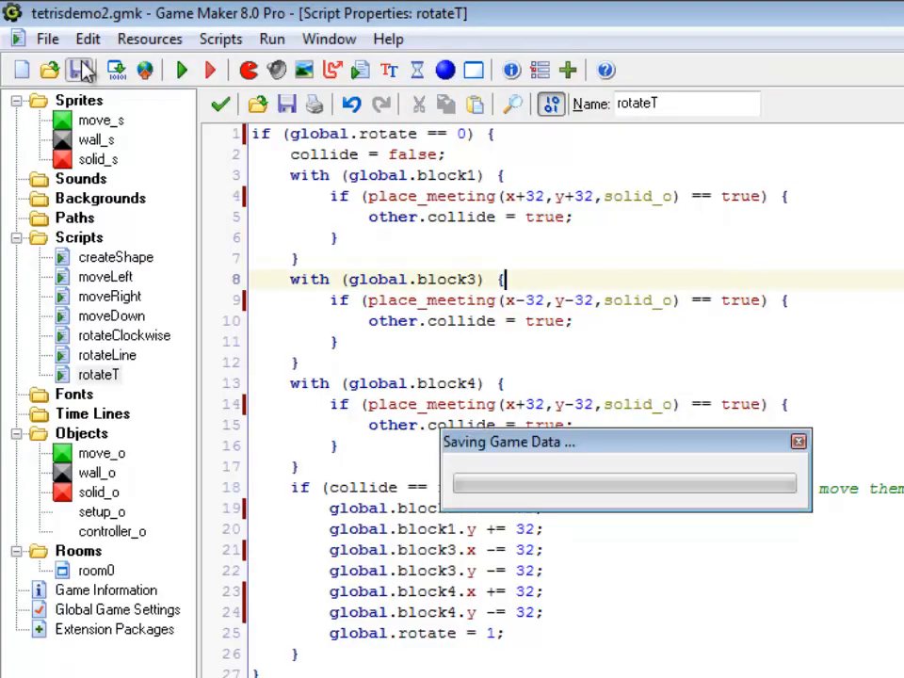
# Save the project as tetrisdemo2.gmk via the toolbar Save icon
pyautogui.click(79, 69)
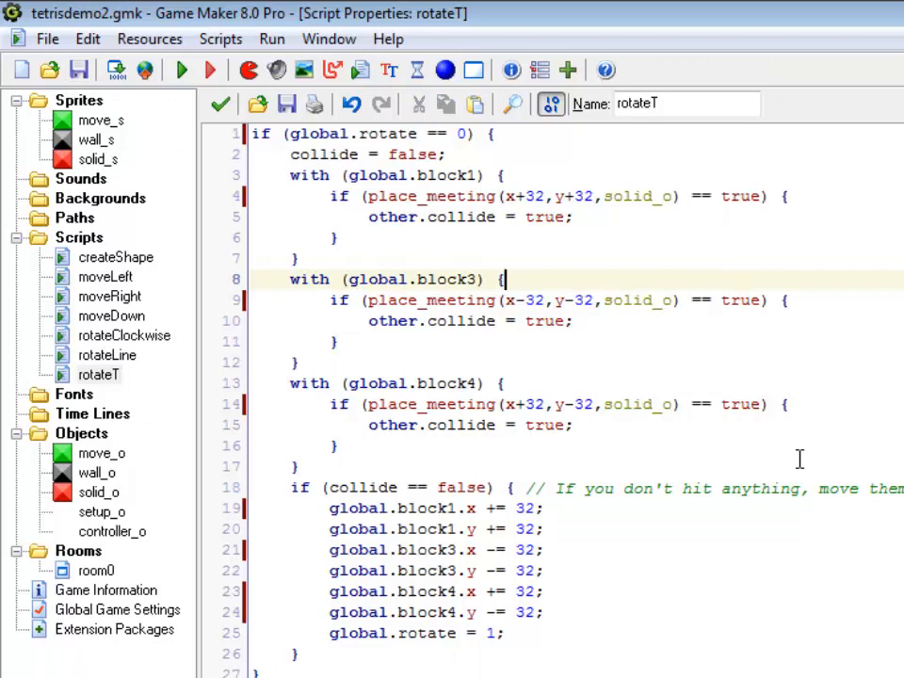